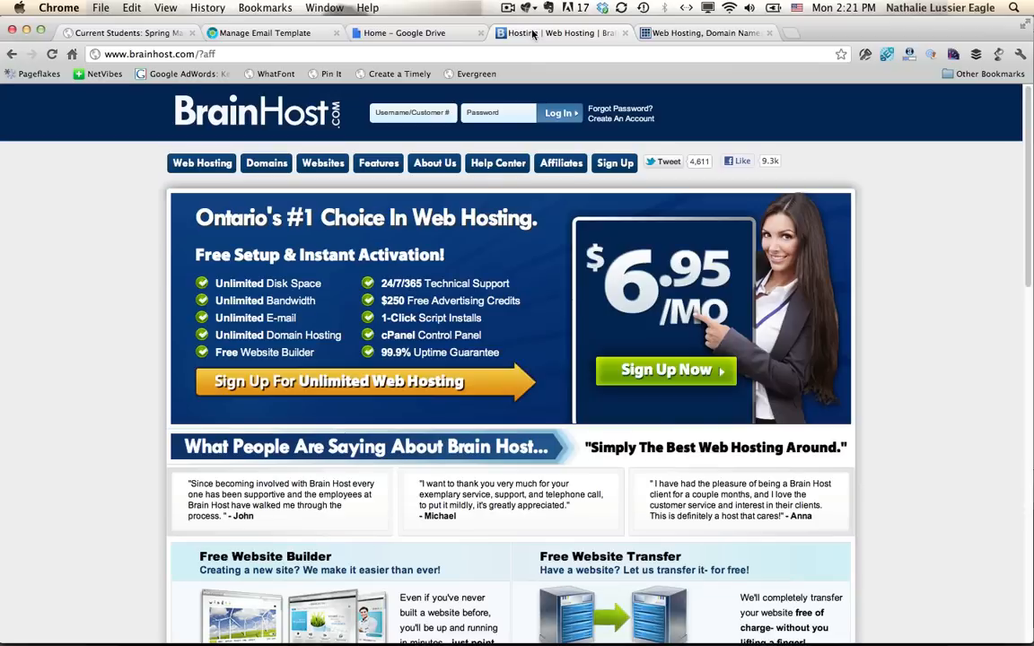
Step: Start the BrainHost sign-up for the $6.95/month hosting plan
{"action": "left_click", "coordinate": [704, 33]}
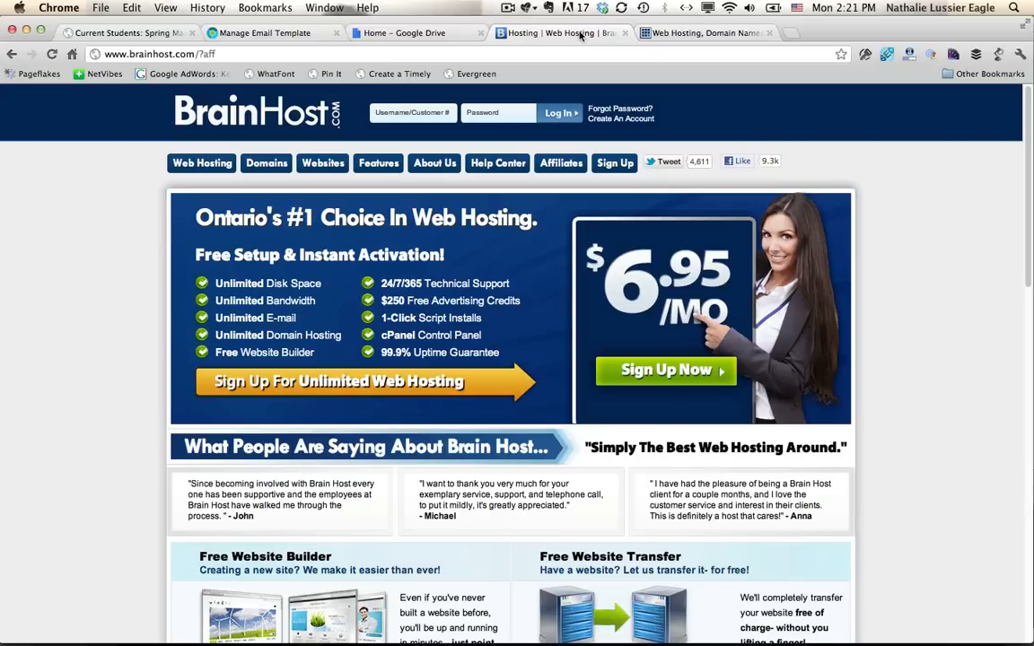
{"action": "mouse_move", "coordinate": [692, 370]}
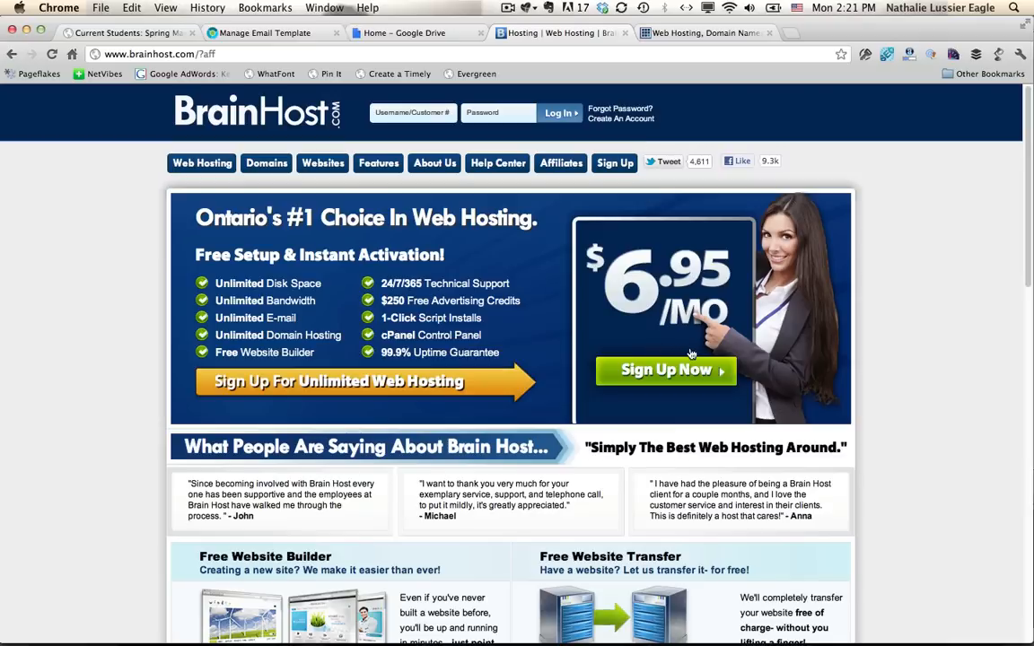
{"action": "left_click", "coordinate": [557, 33]}
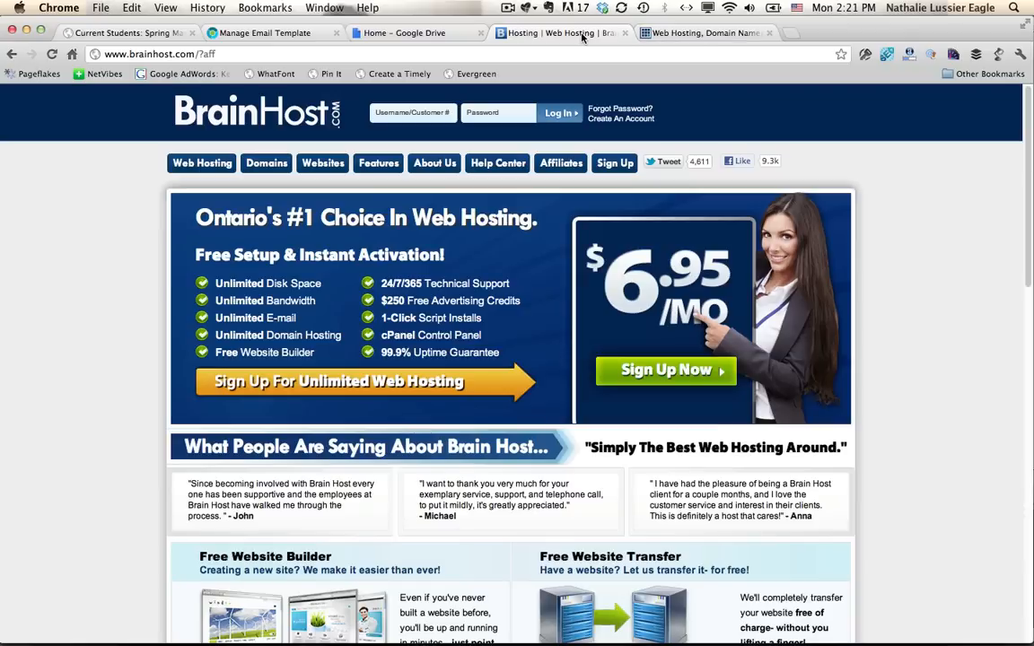
{"action": "mouse_move", "coordinate": [655, 252]}
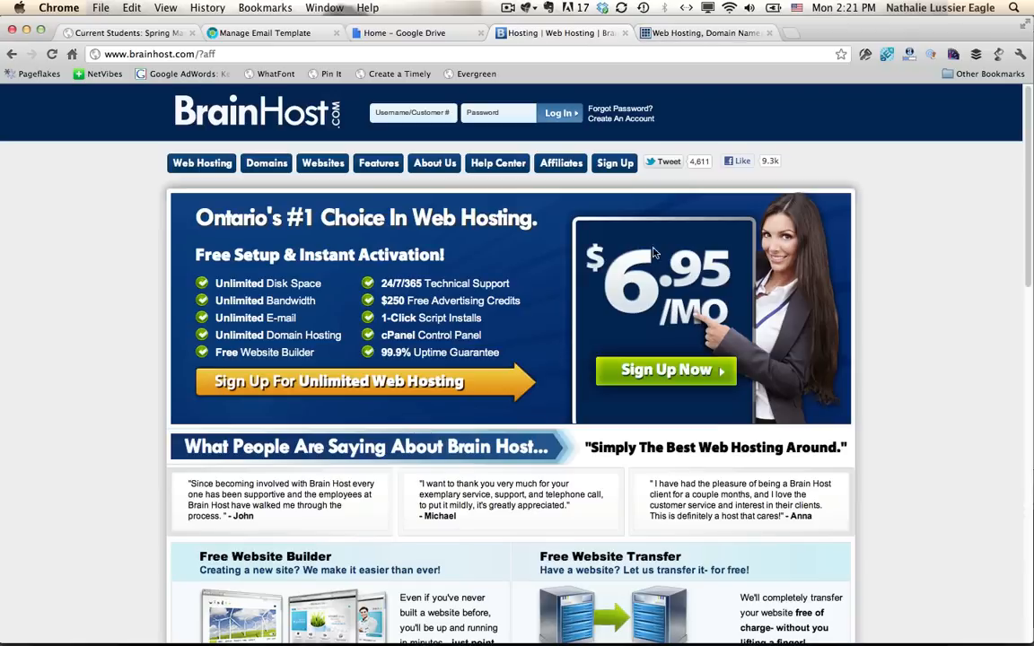
{"action": "left_click", "coordinate": [666, 370]}
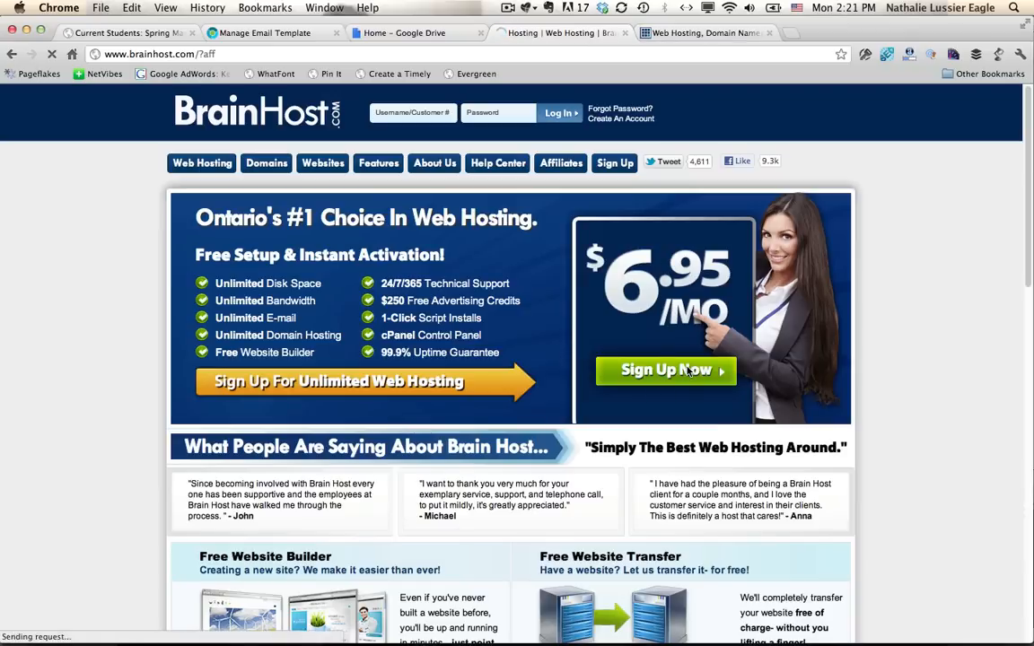
Step: Enter shshd38shhshs.com as a new domain and check its availability
{"action": "left_click", "coordinate": [666, 370]}
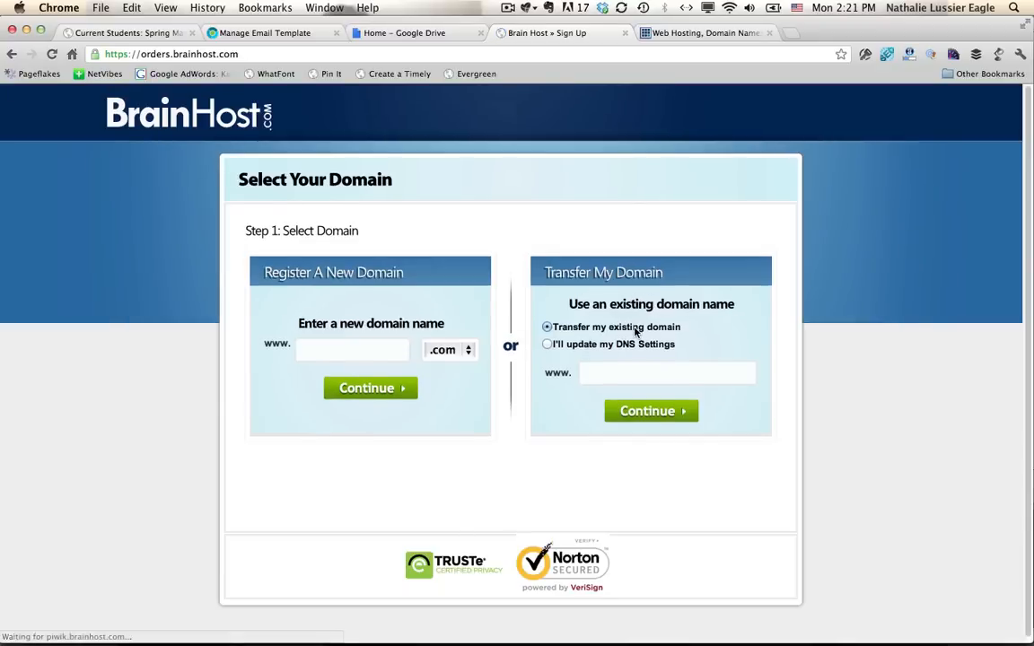
{"action": "mouse_move", "coordinate": [468, 301]}
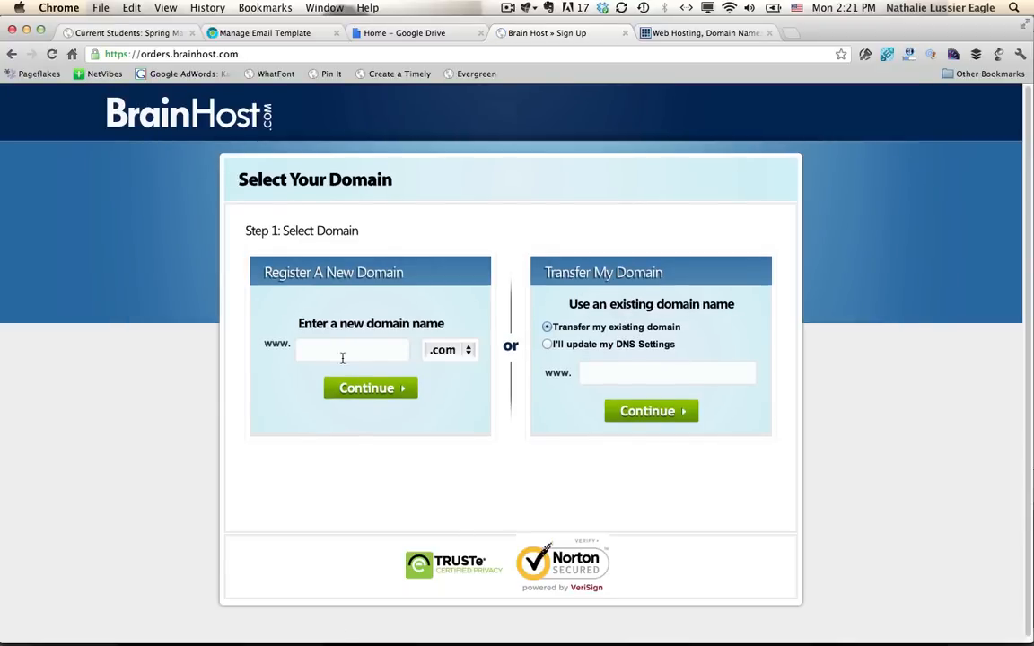
{"action": "left_click", "coordinate": [352, 350]}
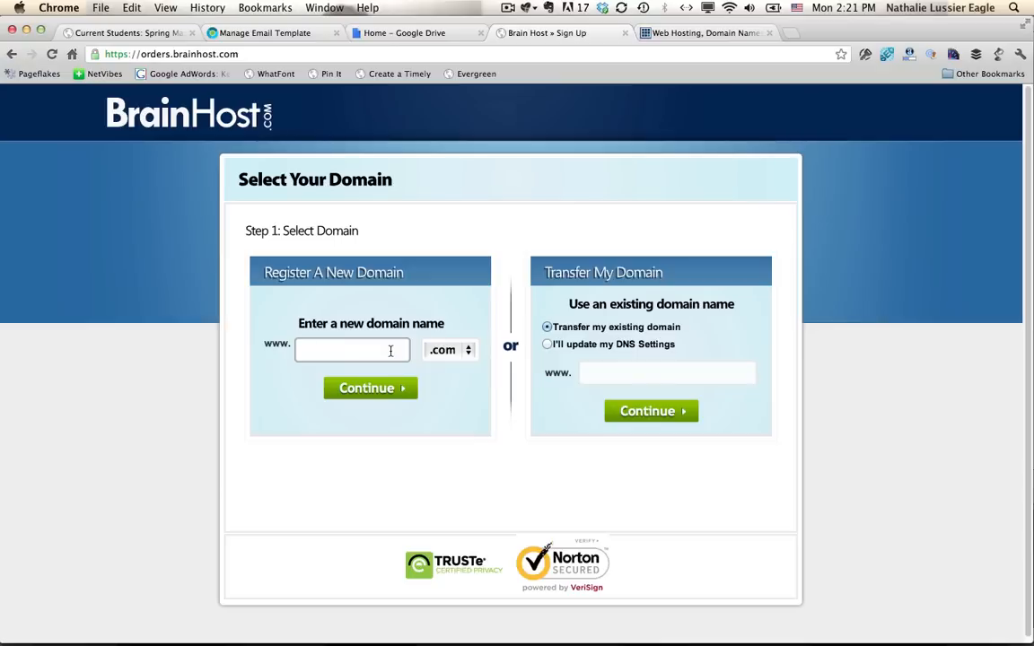
{"action": "type", "text": "shshd"}
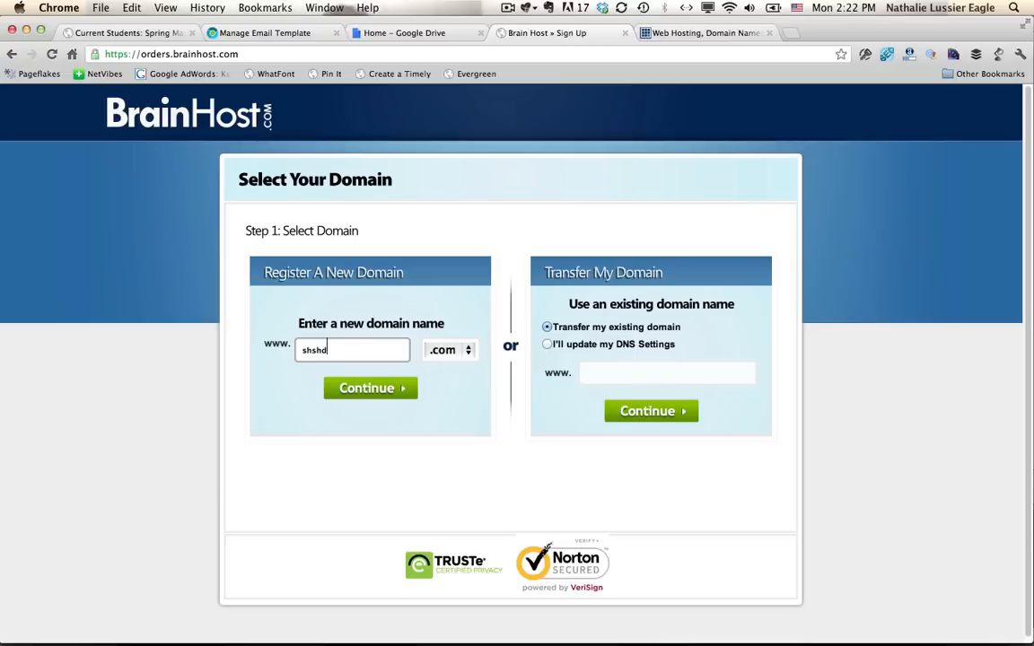
{"action": "type", "text": "38shhshs"}
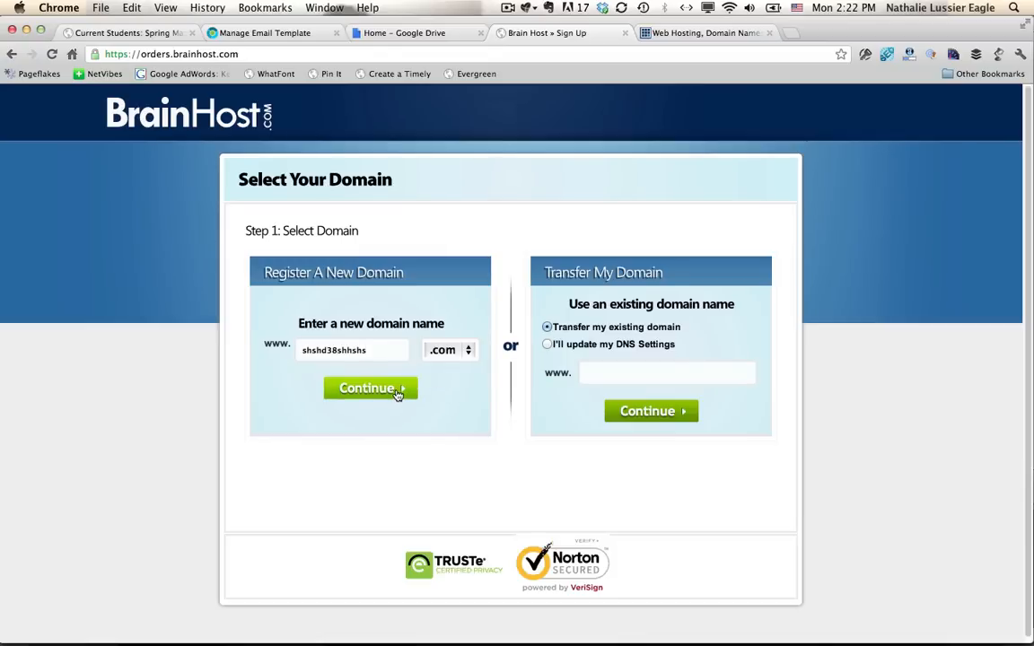
{"action": "left_click", "coordinate": [369, 387]}
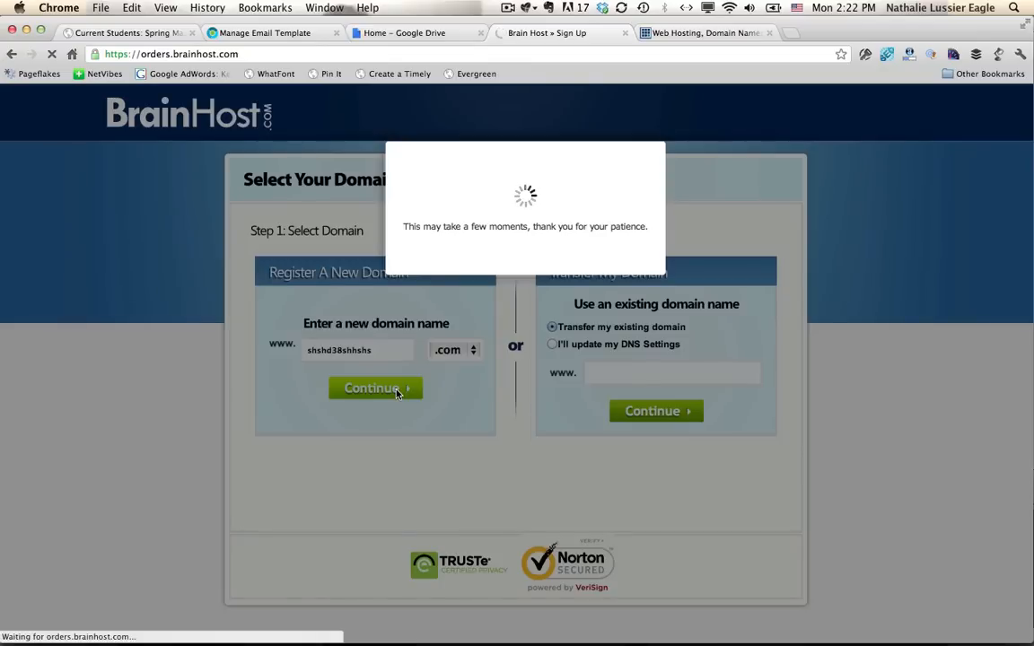
Step: Scroll the secure signup page to the Package and Billing Information sections
{"action": "left_click", "coordinate": [370, 388]}
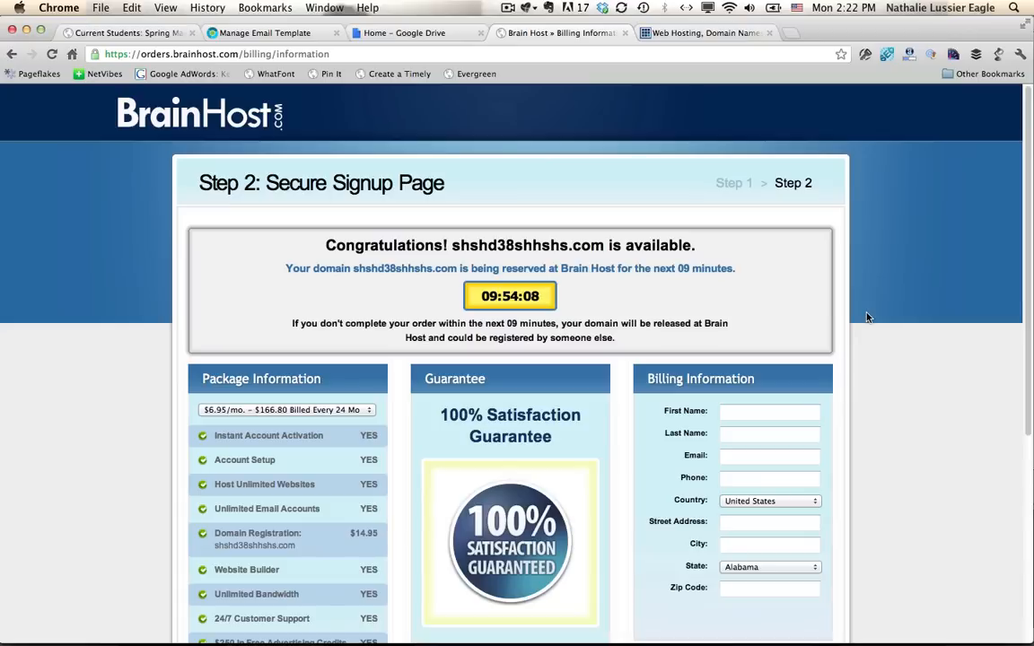
{"action": "mouse_move", "coordinate": [851, 245]}
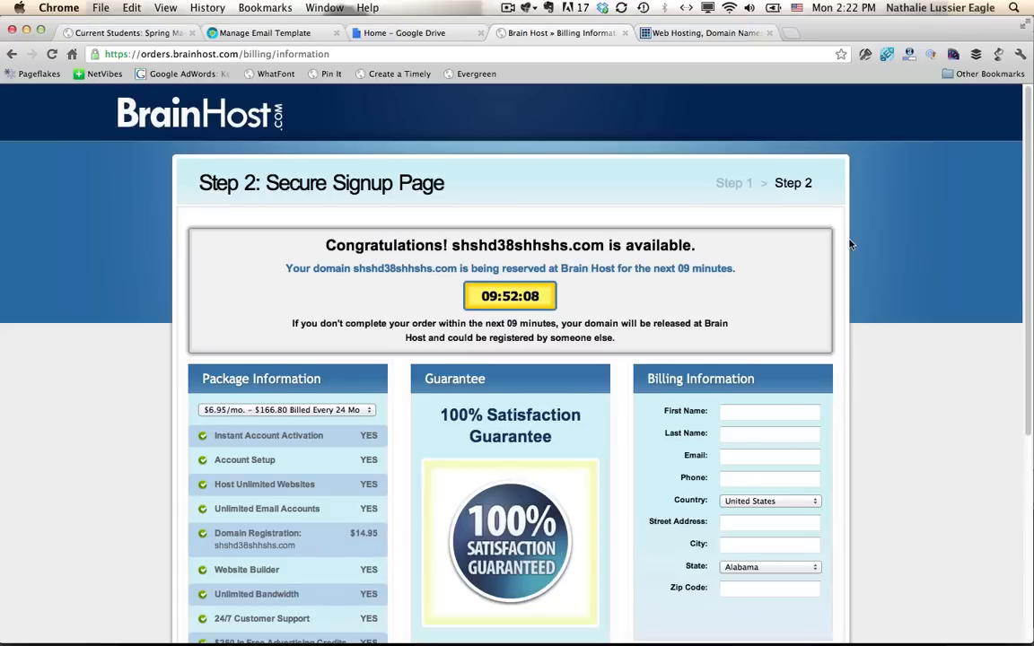
{"action": "scroll", "scroll_direction": "down", "scroll_amount": 3}
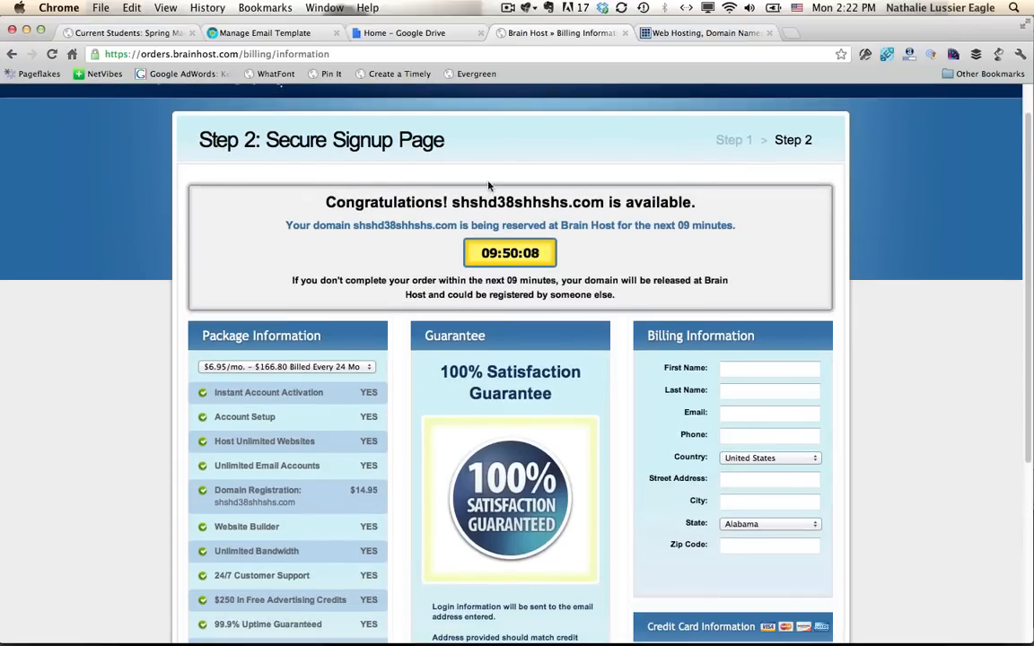
{"action": "scroll", "scroll_direction": "down", "scroll_amount": 3}
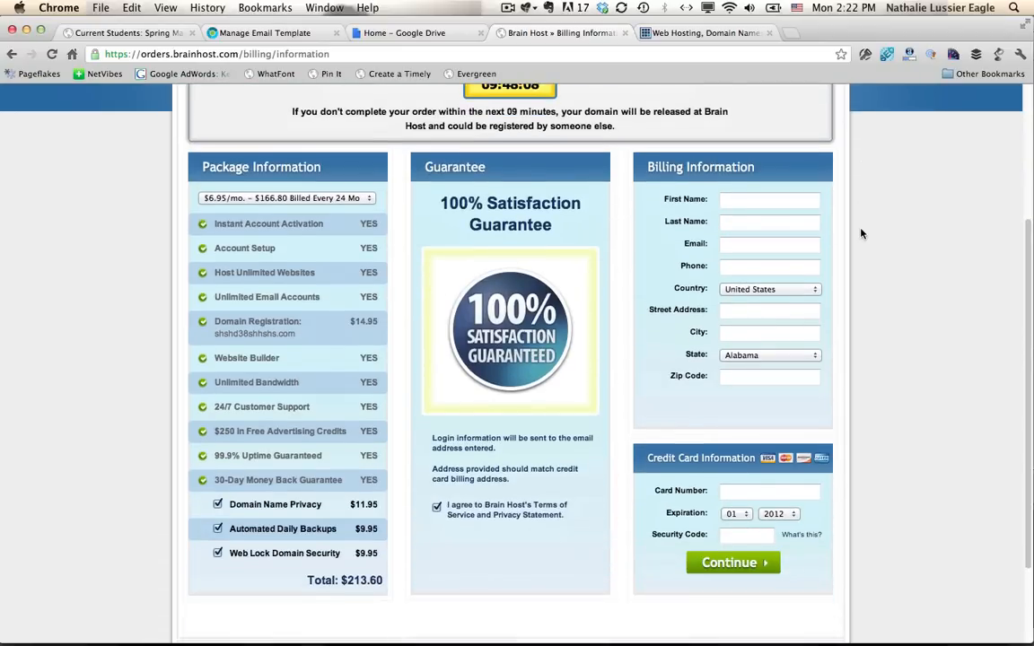
Step: Keep 24-month billing, remove Domain Name Privacy and Web Lock, totaling $191.70
{"action": "left_click", "coordinate": [285, 198]}
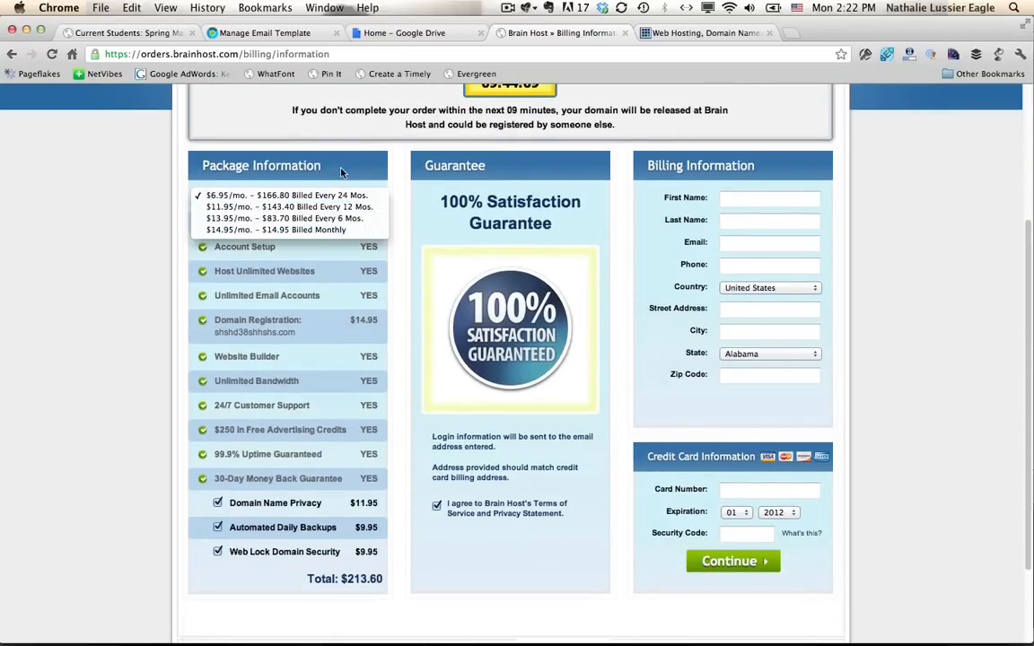
{"action": "left_click", "coordinate": [286, 197]}
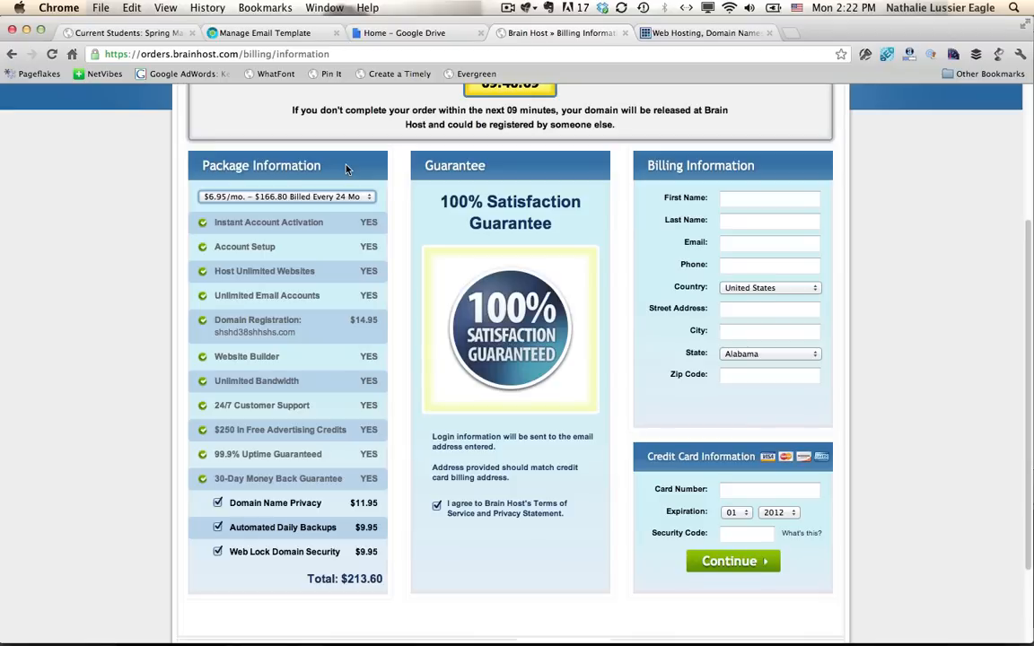
{"action": "mouse_move", "coordinate": [241, 505]}
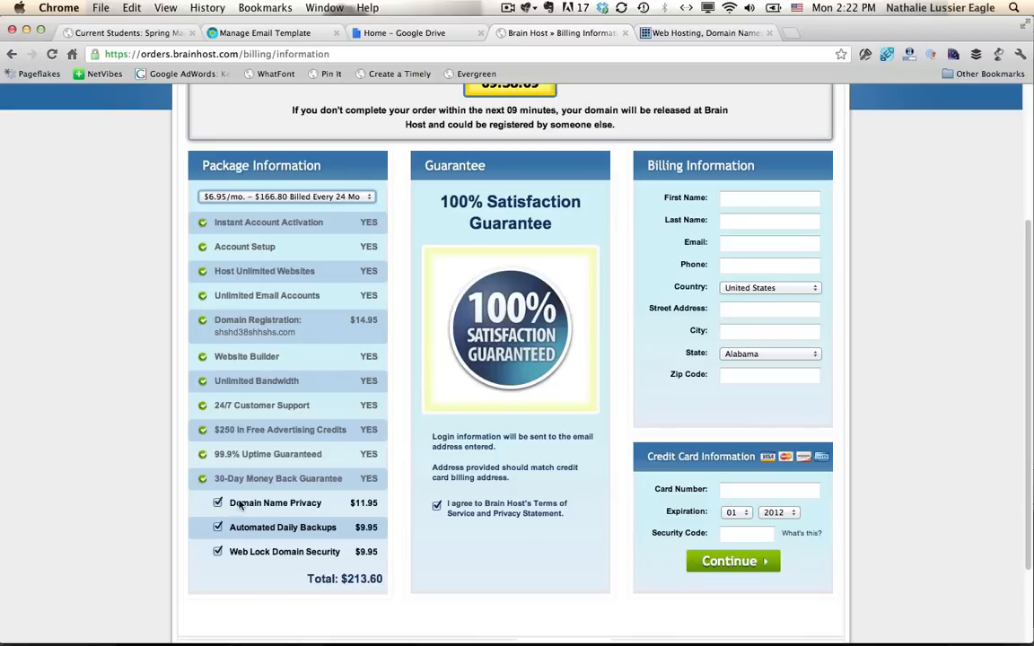
{"action": "mouse_move", "coordinate": [242, 513]}
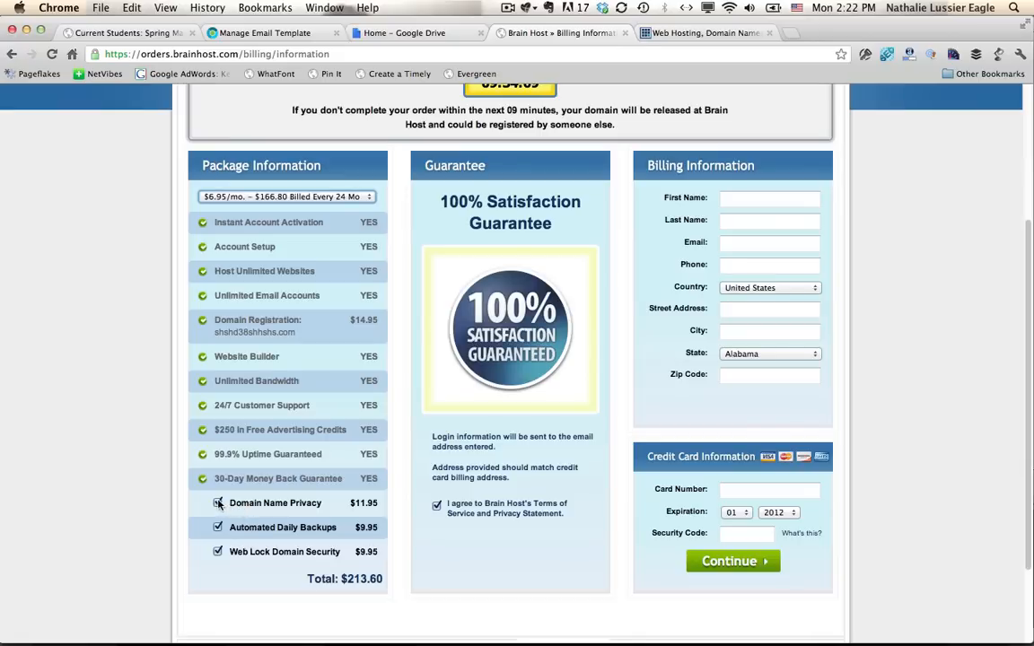
{"action": "left_click", "coordinate": [218, 503]}
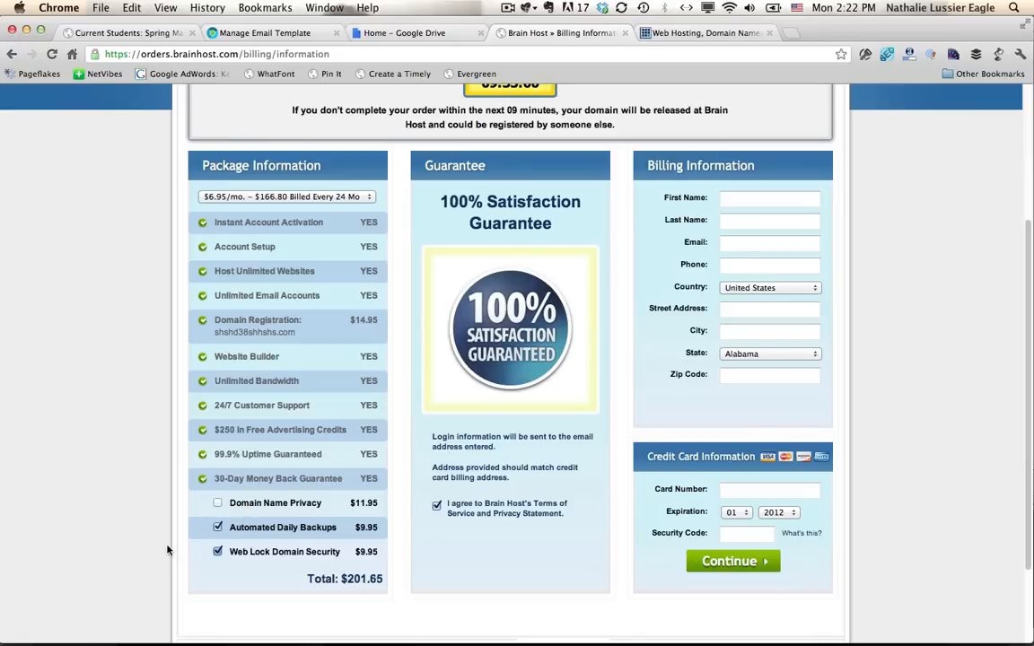
{"action": "left_click", "coordinate": [217, 552]}
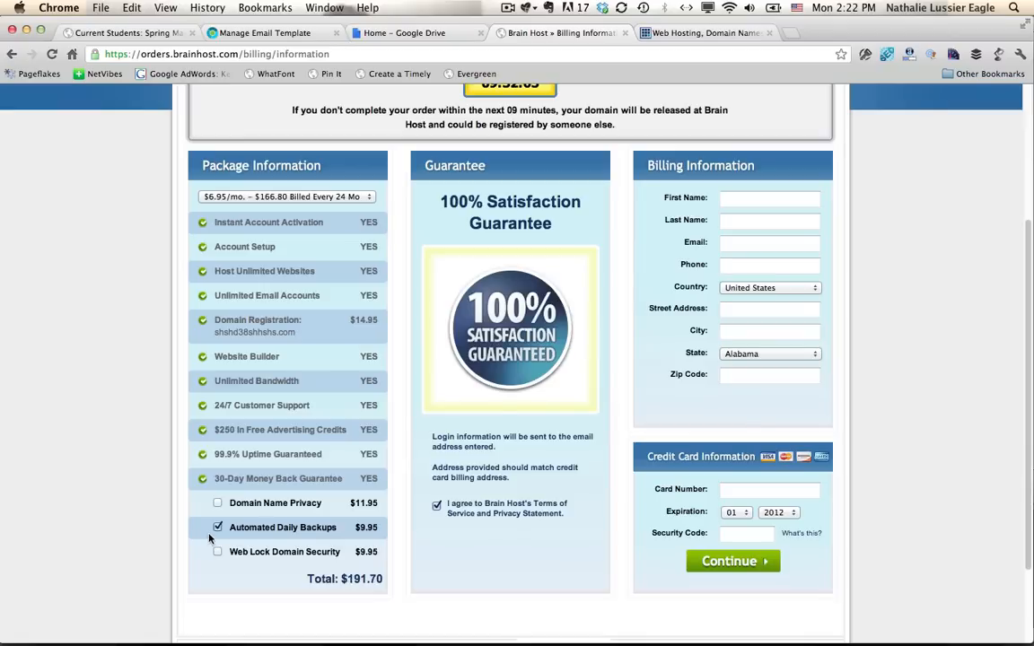
{"action": "mouse_move", "coordinate": [340, 528]}
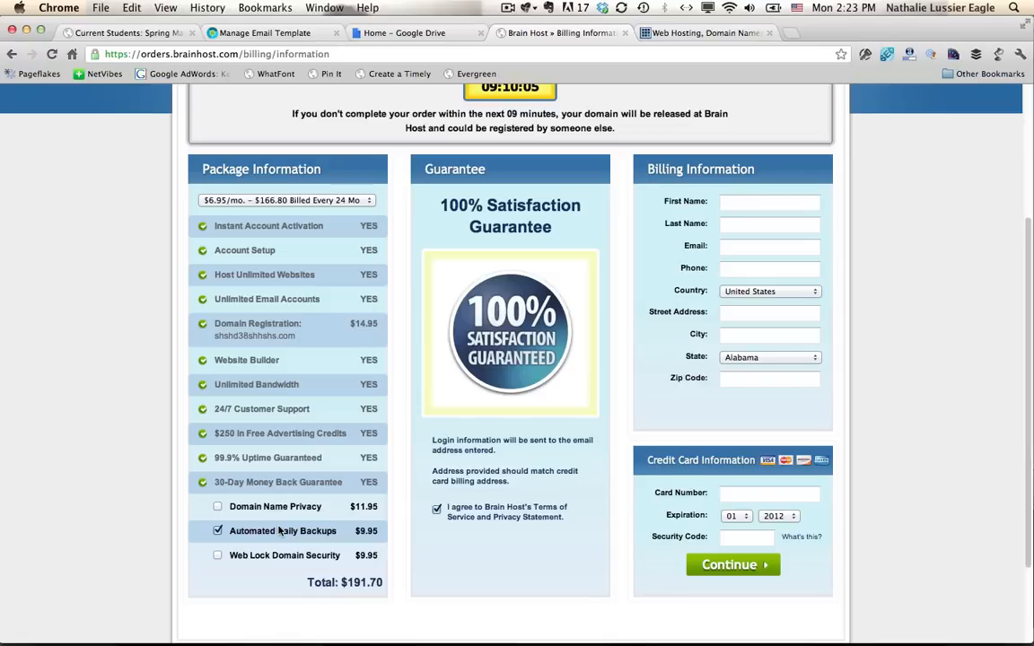
{"action": "mouse_move", "coordinate": [739, 331]}
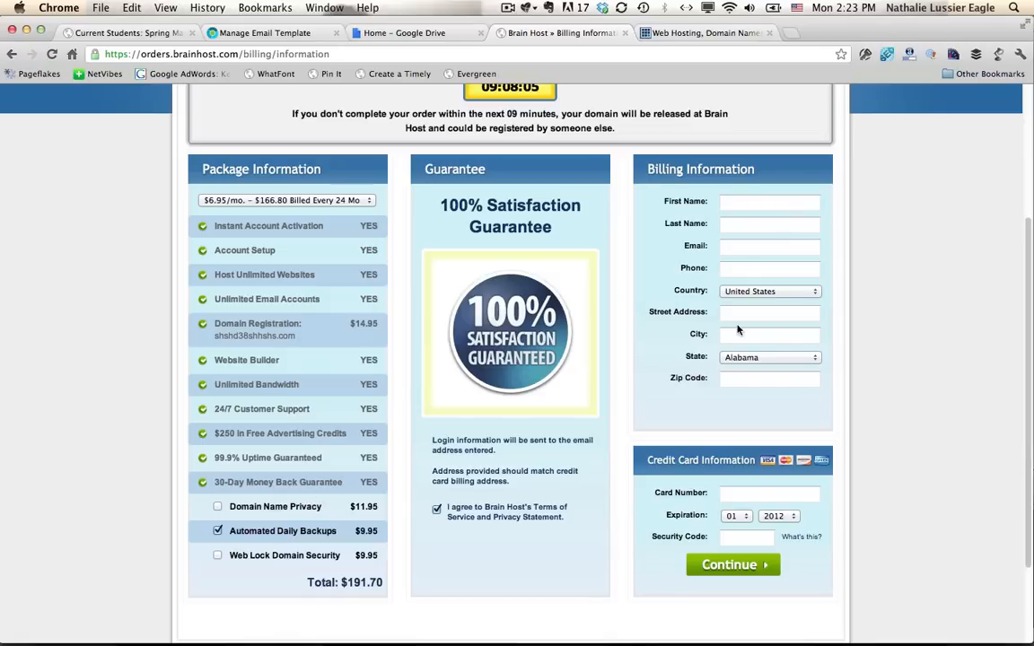
{"action": "scroll", "scroll_direction": "down", "scroll_amount": 3}
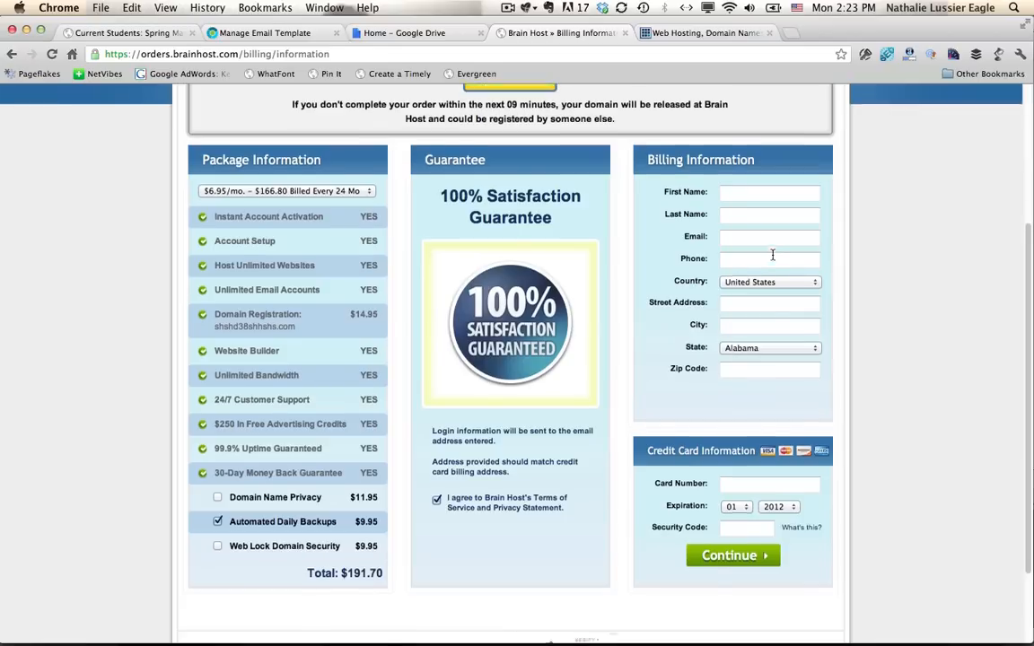
{"action": "scroll", "scroll_direction": "up", "scroll_amount": 3}
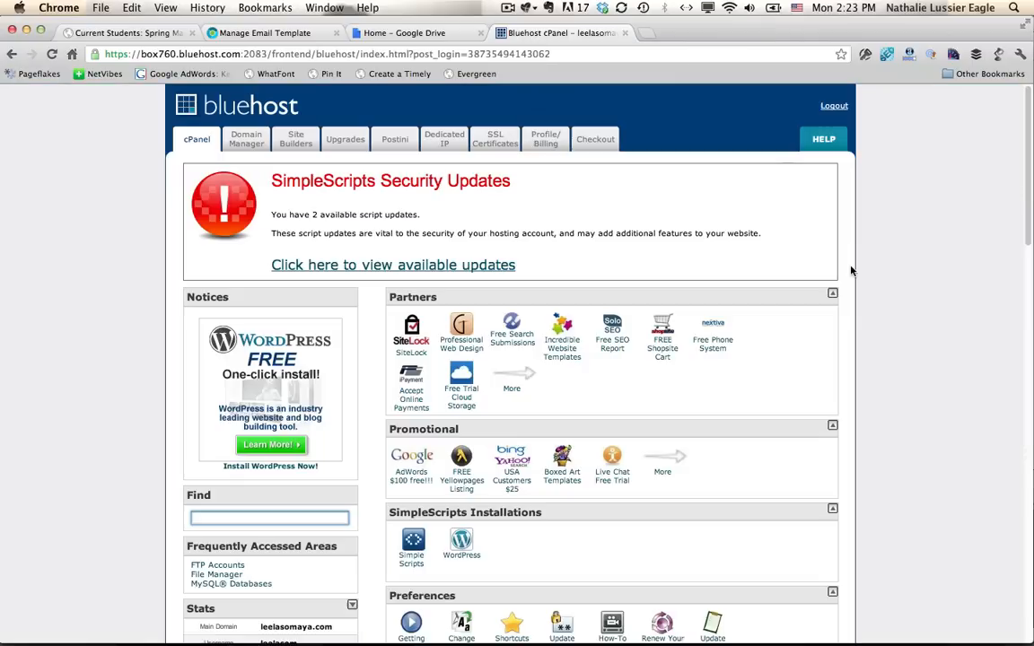
{"action": "mouse_move", "coordinate": [869, 272]}
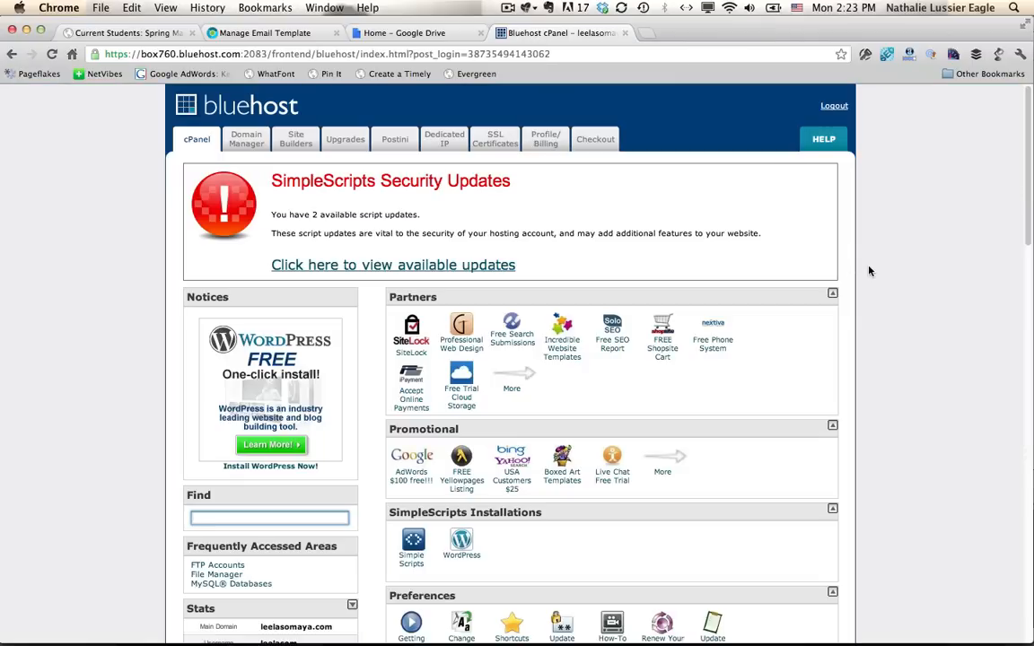
{"action": "mouse_move", "coordinate": [828, 236]}
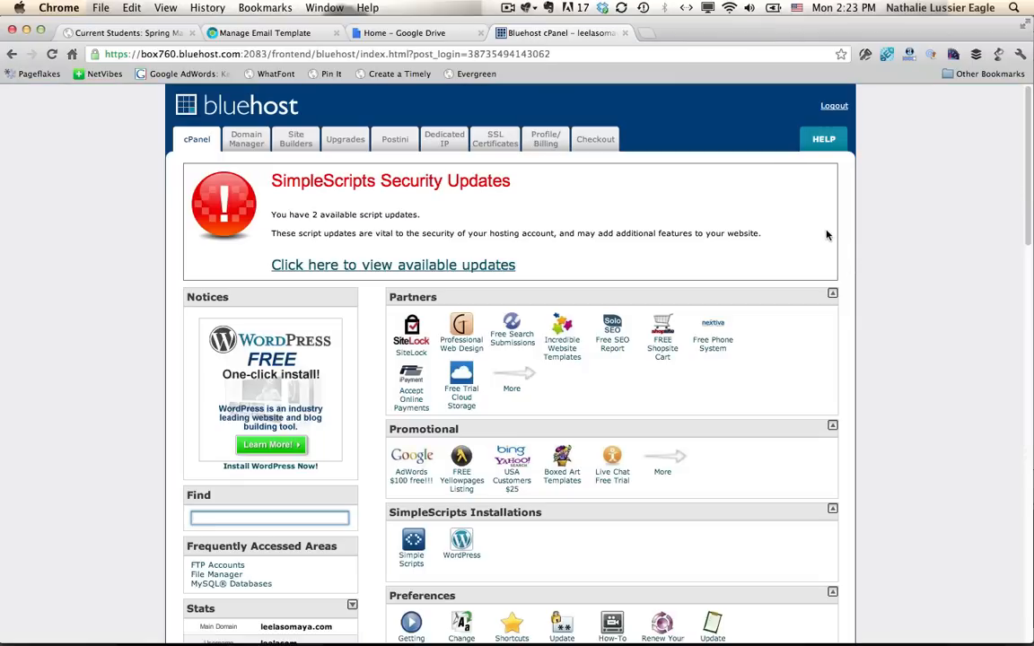
Step: Launch a brand-new WordPress 3.3.2 install from SimpleScripts in cPanel
{"action": "scroll", "scroll_direction": "down", "scroll_amount": 3}
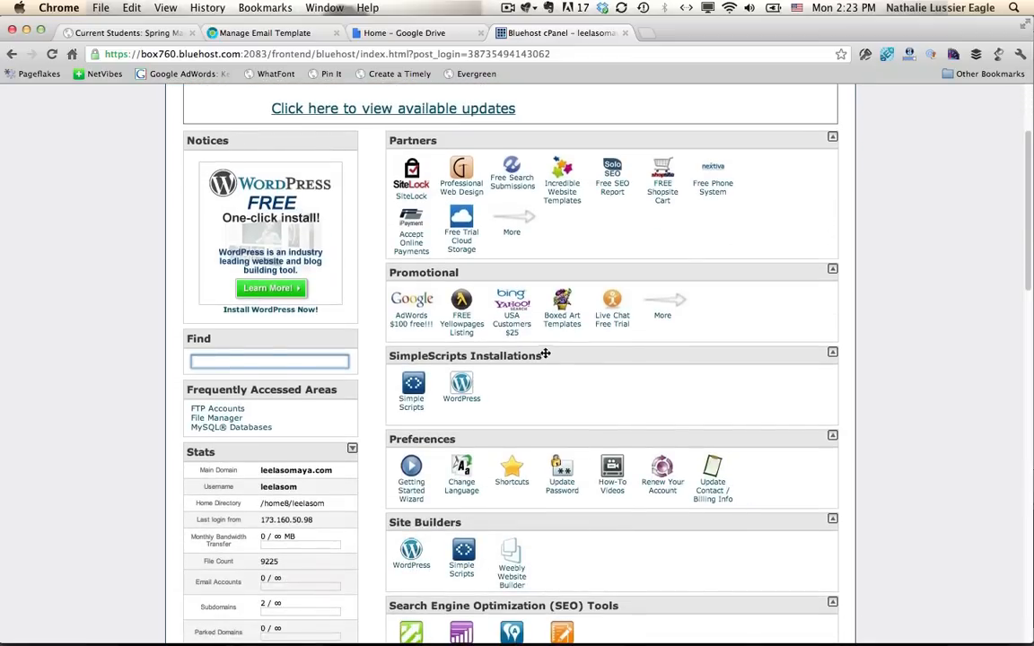
{"action": "left_click", "coordinate": [462, 386]}
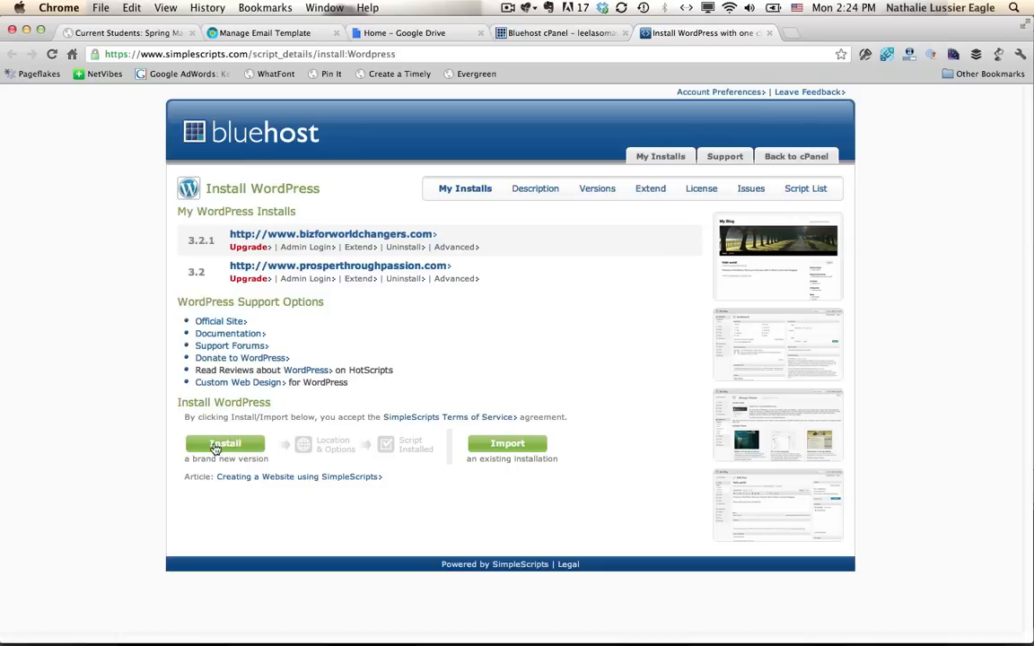
{"action": "left_click", "coordinate": [225, 443]}
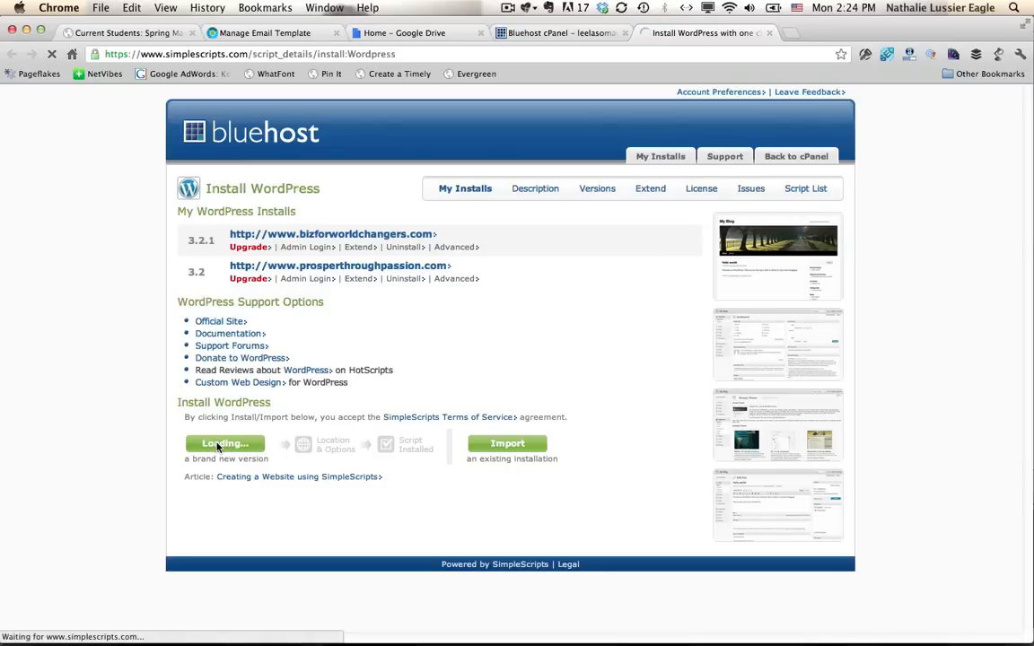
{"action": "left_click", "coordinate": [224, 444]}
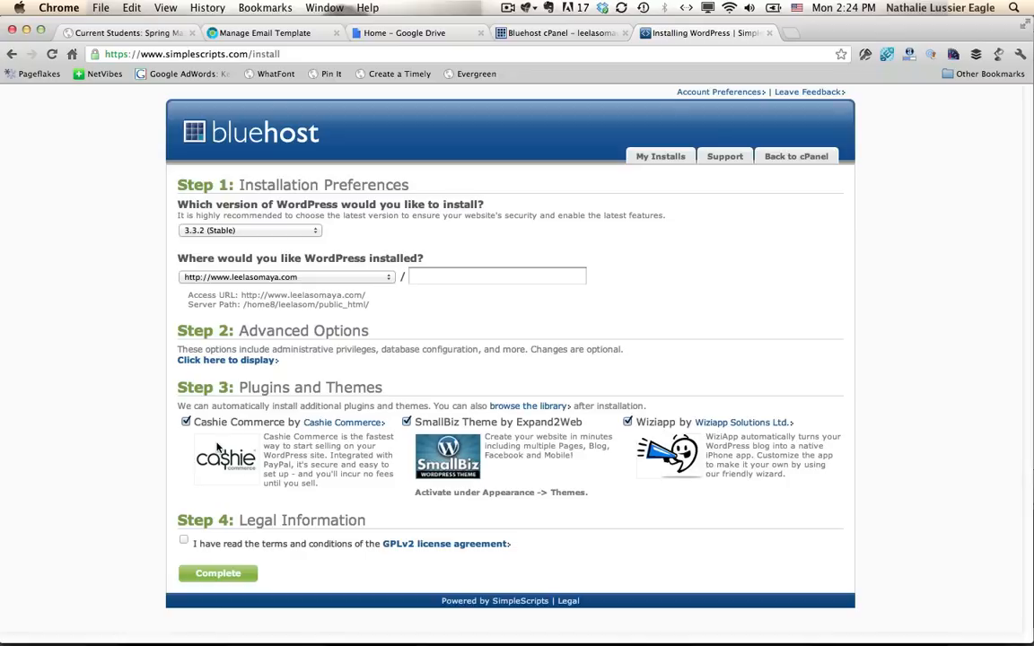
{"action": "mouse_move", "coordinate": [372, 269]}
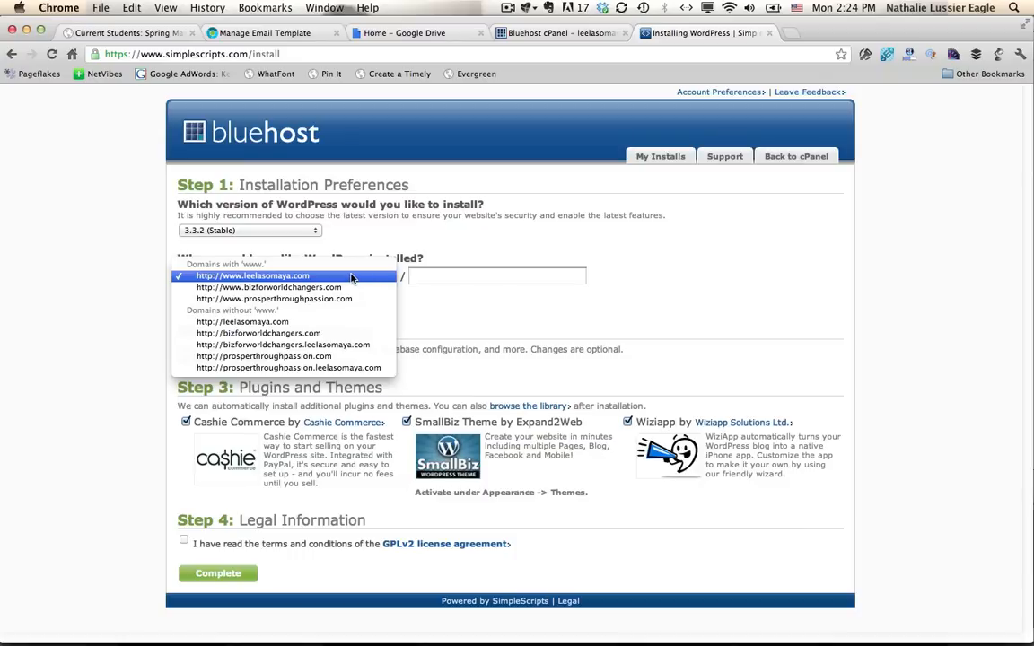
Step: Set the install location to leelasomaya.com with the 'test' subfolder
{"action": "left_click", "coordinate": [274, 298]}
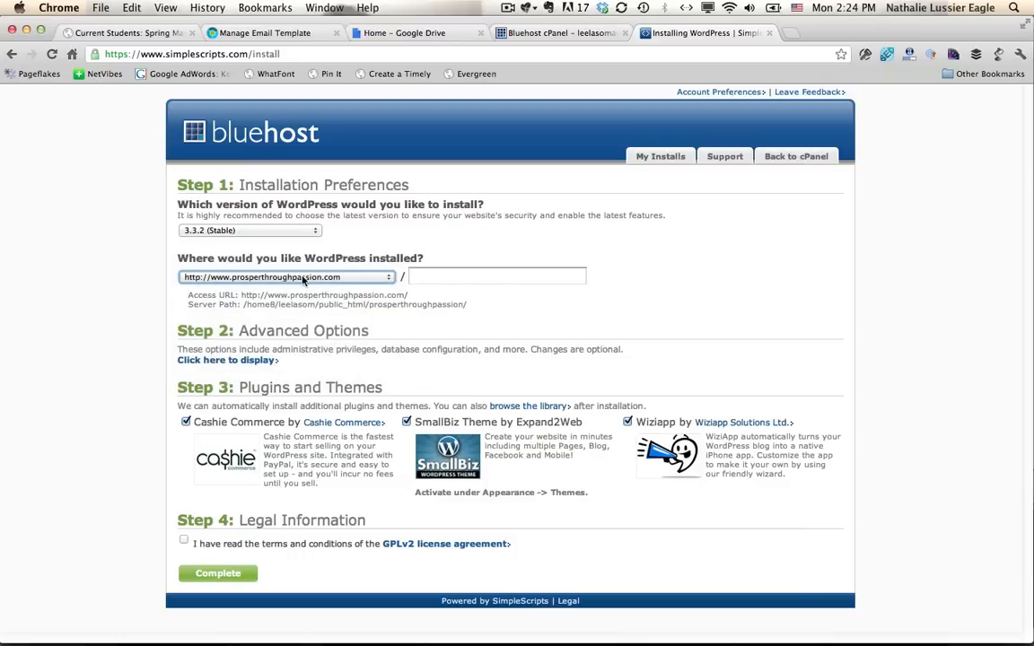
{"action": "left_click", "coordinate": [496, 276]}
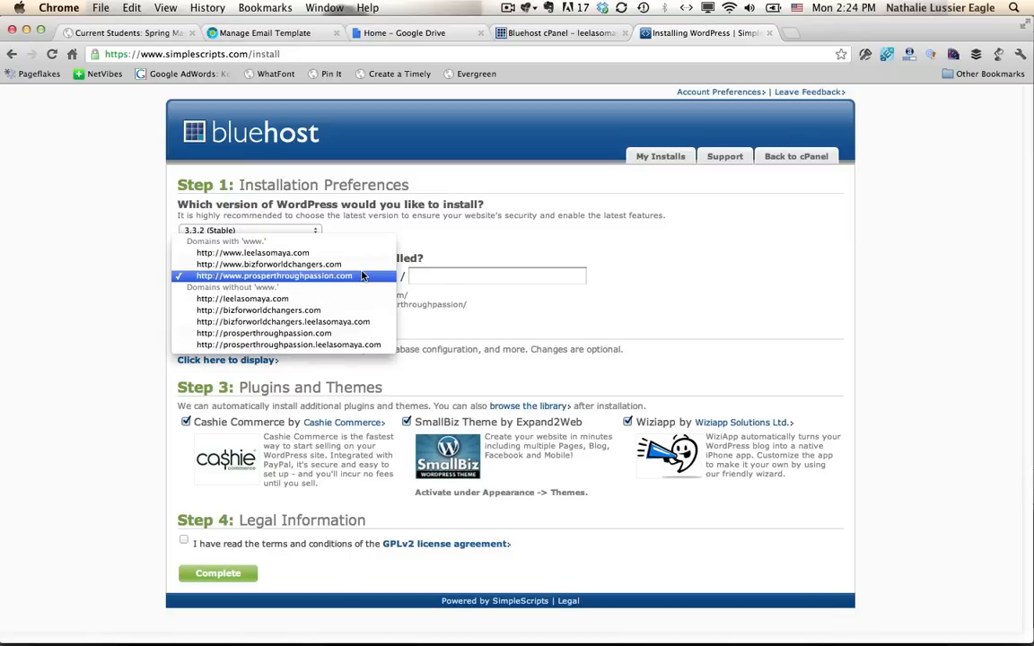
{"action": "mouse_move", "coordinate": [355, 258]}
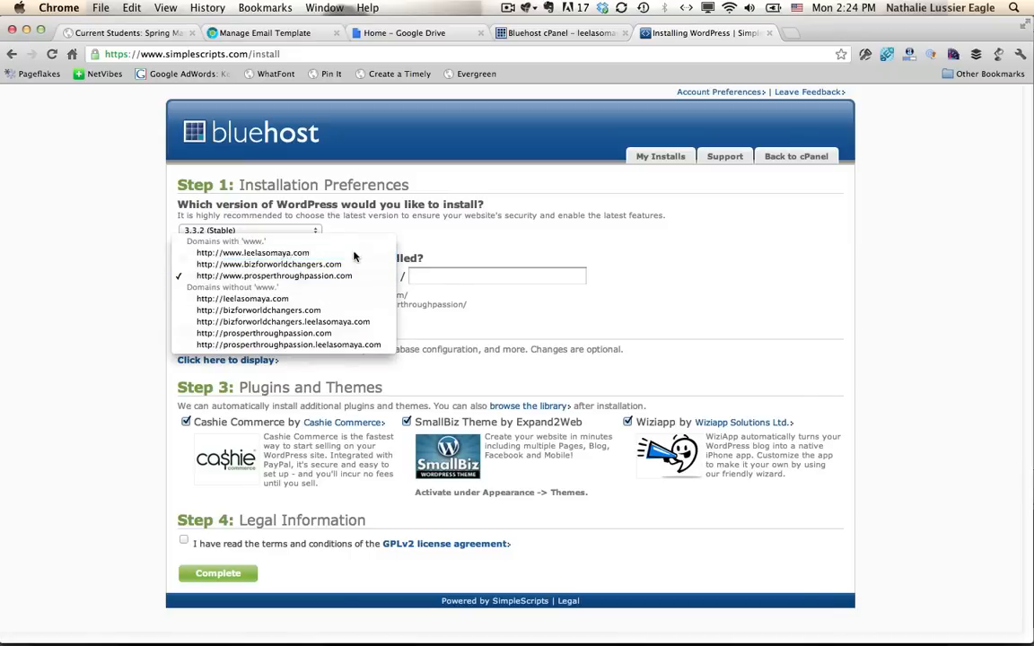
{"action": "left_click", "coordinate": [253, 252]}
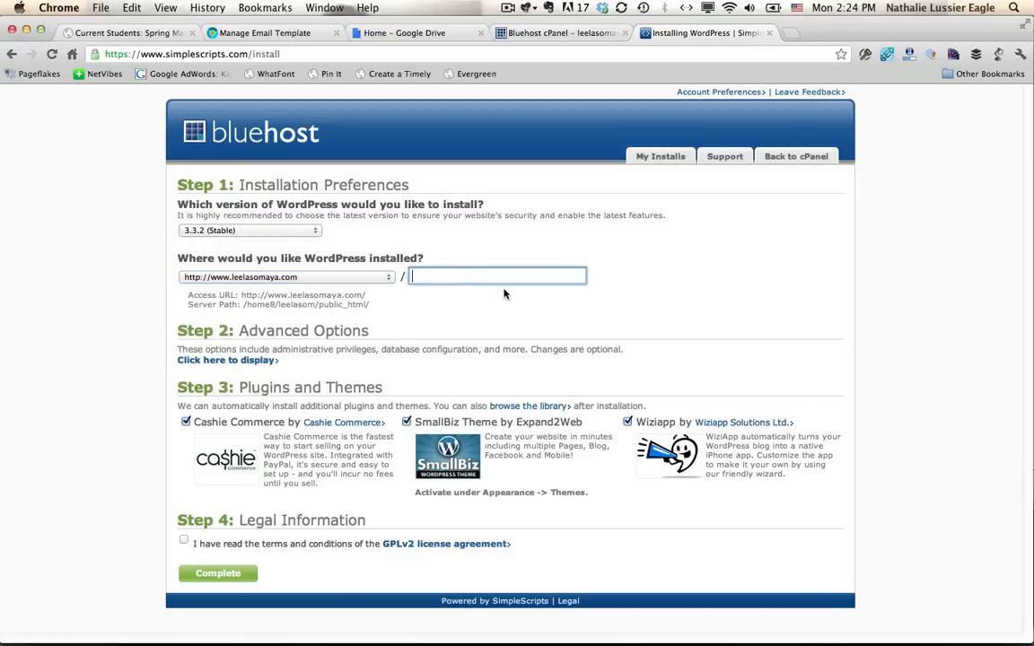
{"action": "type", "text": "test"}
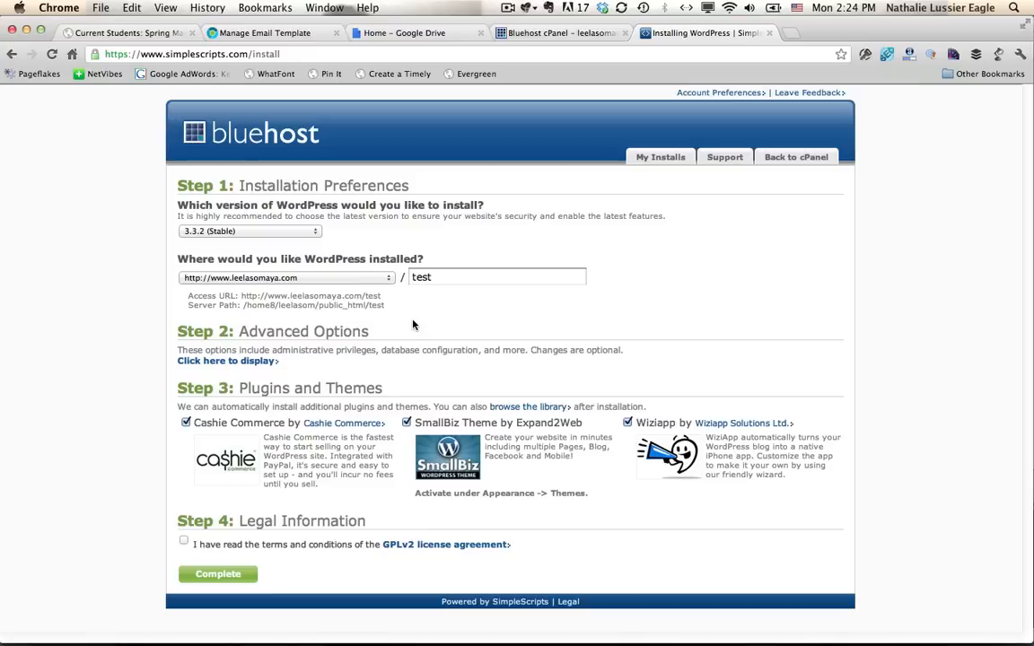
{"action": "mouse_move", "coordinate": [282, 420]}
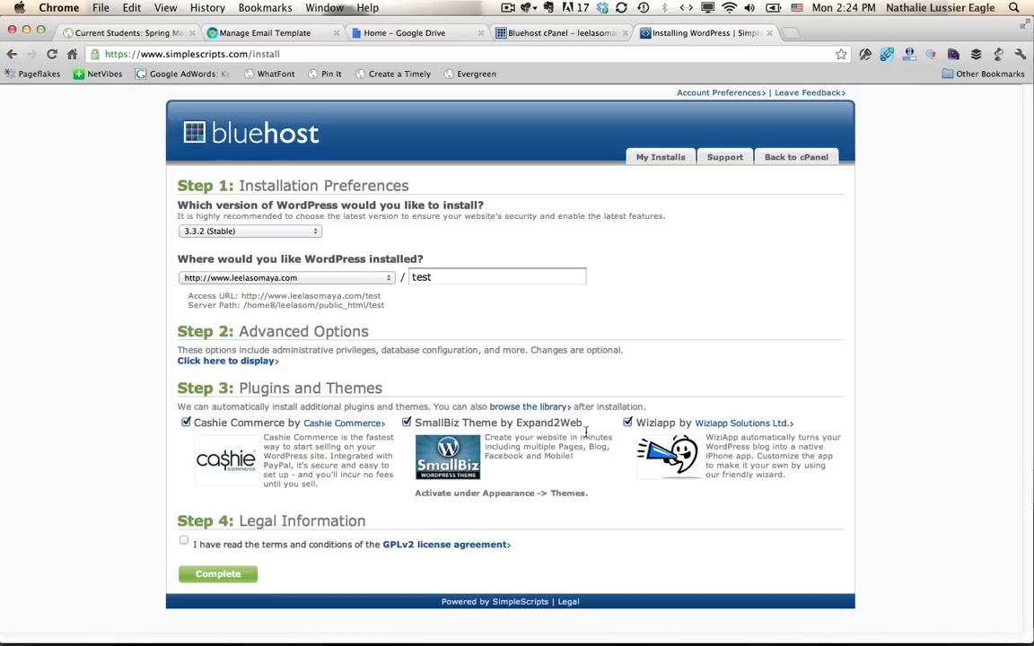
{"action": "mouse_move", "coordinate": [642, 420]}
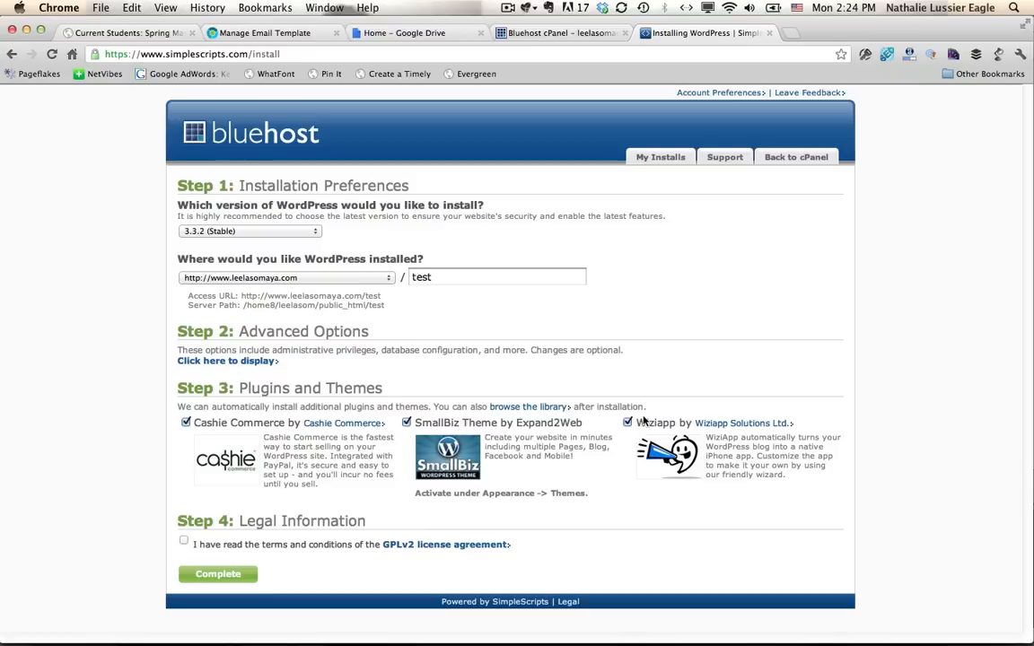
Step: Skip the Wiziapp and Cashie Commerce plugins, accept GPLv2, and submit the installation
{"action": "left_click", "coordinate": [627, 422]}
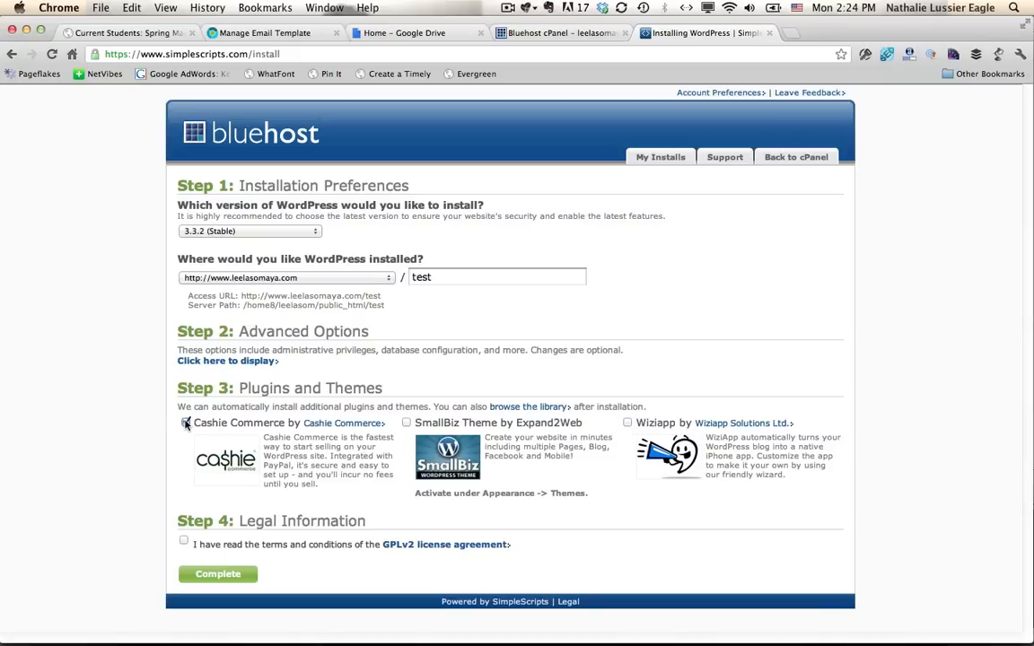
{"action": "left_click", "coordinate": [185, 422]}
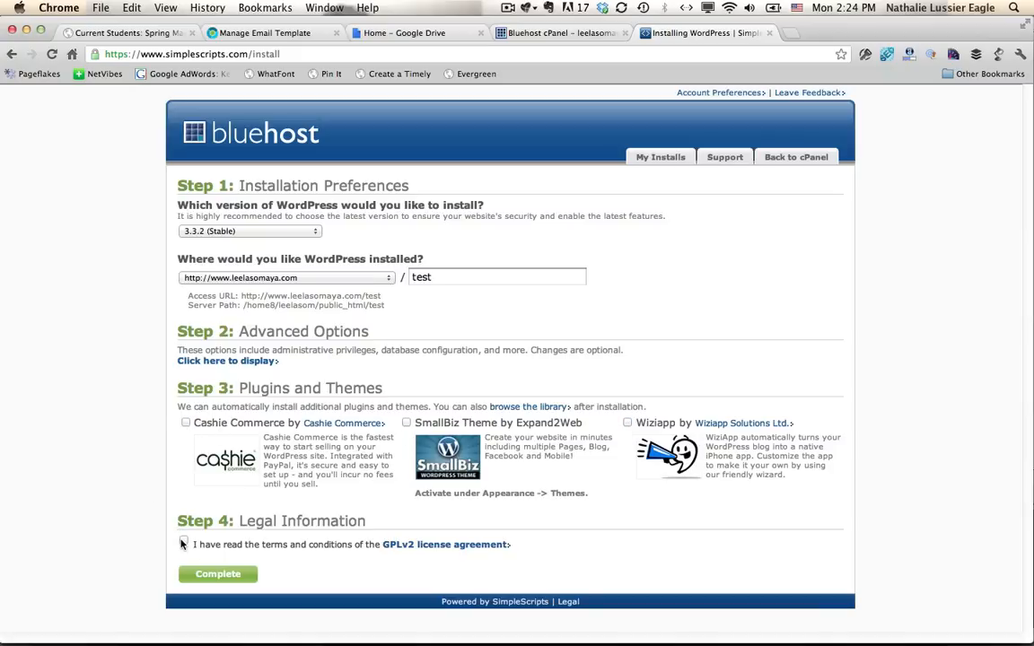
{"action": "left_click", "coordinate": [184, 539]}
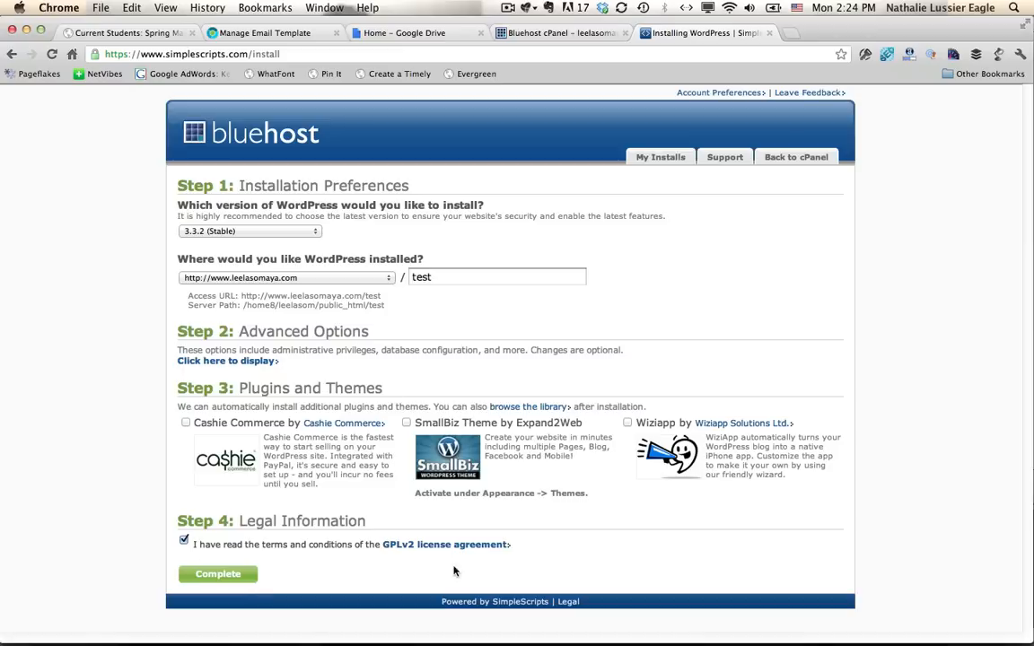
{"action": "left_click", "coordinate": [217, 574]}
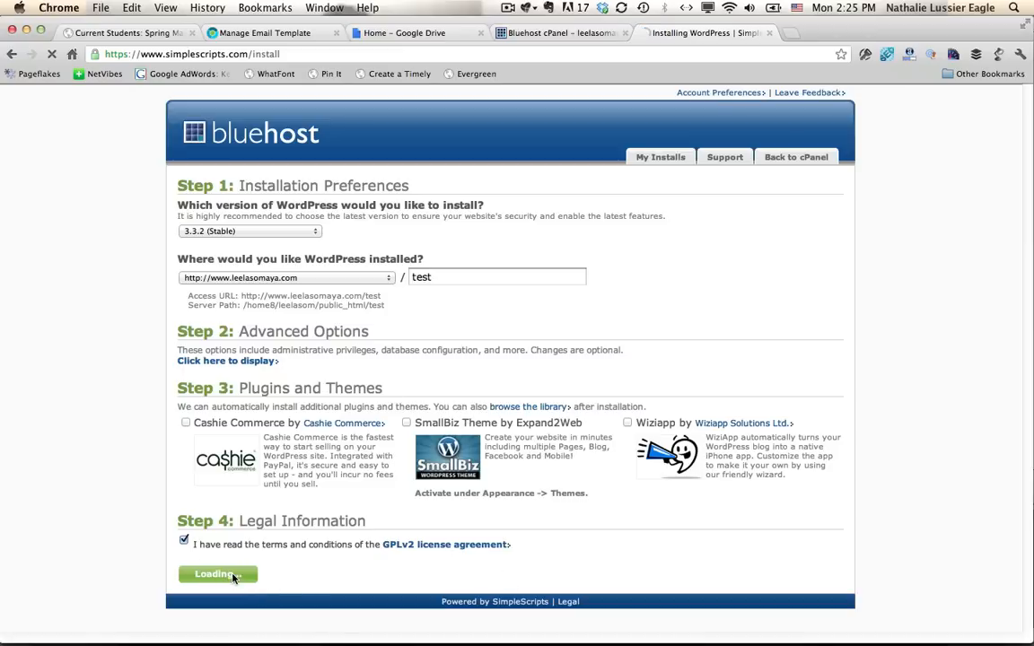
{"action": "left_click", "coordinate": [218, 574]}
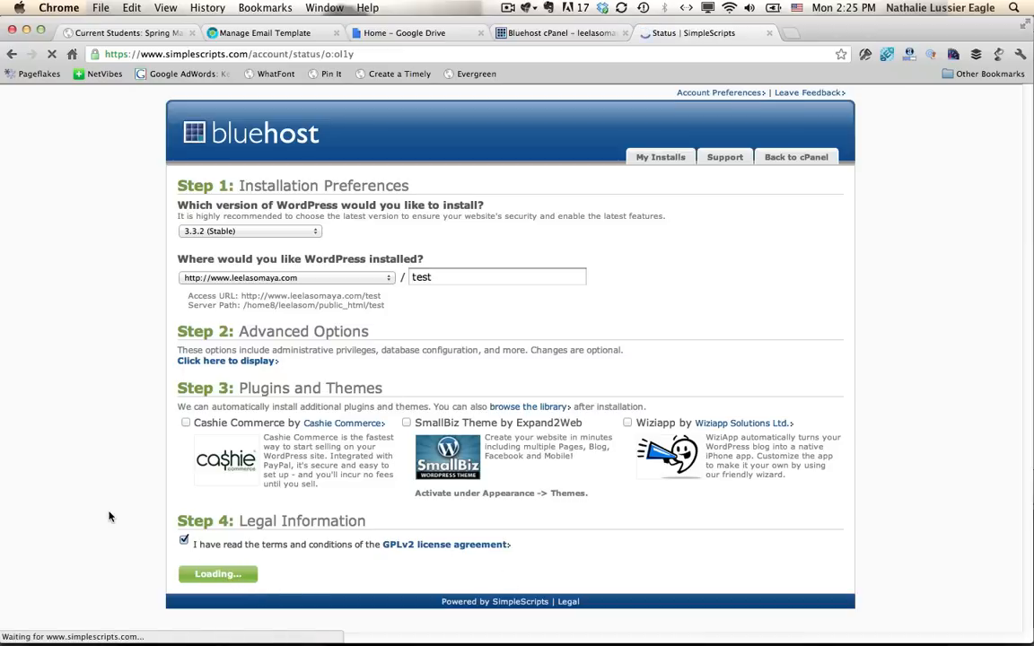
{"action": "left_click", "coordinate": [218, 574]}
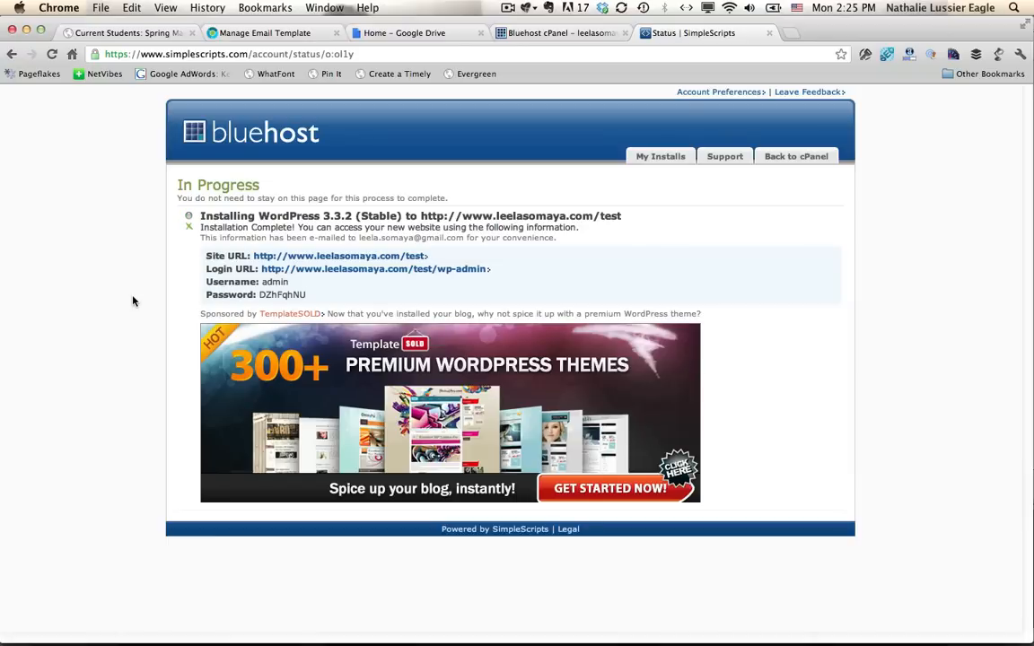
{"action": "mouse_move", "coordinate": [200, 260]}
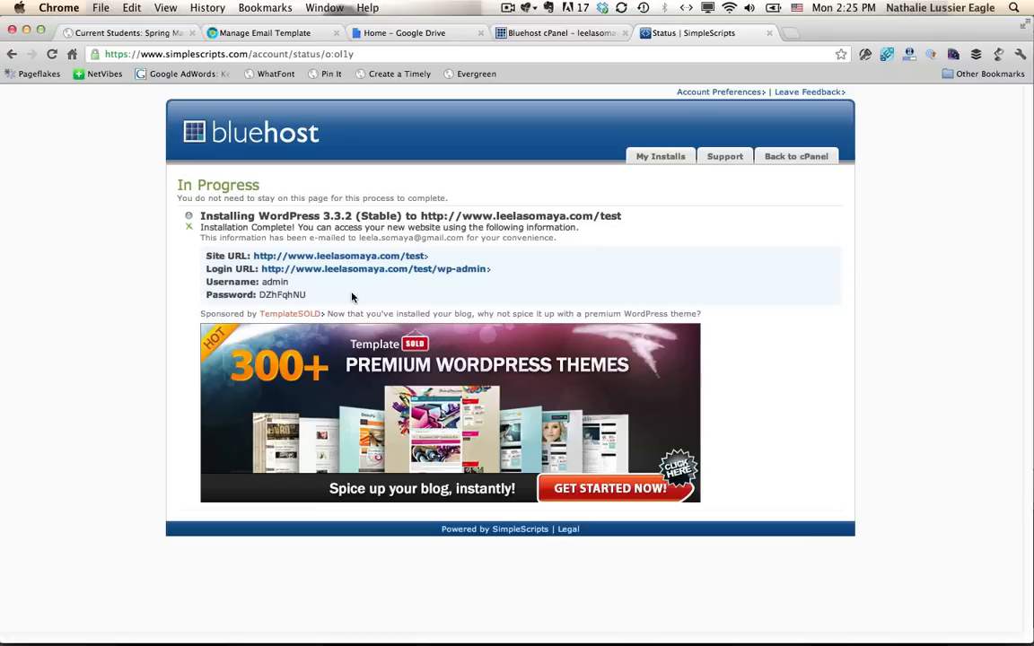
{"action": "mouse_move", "coordinate": [424, 291]}
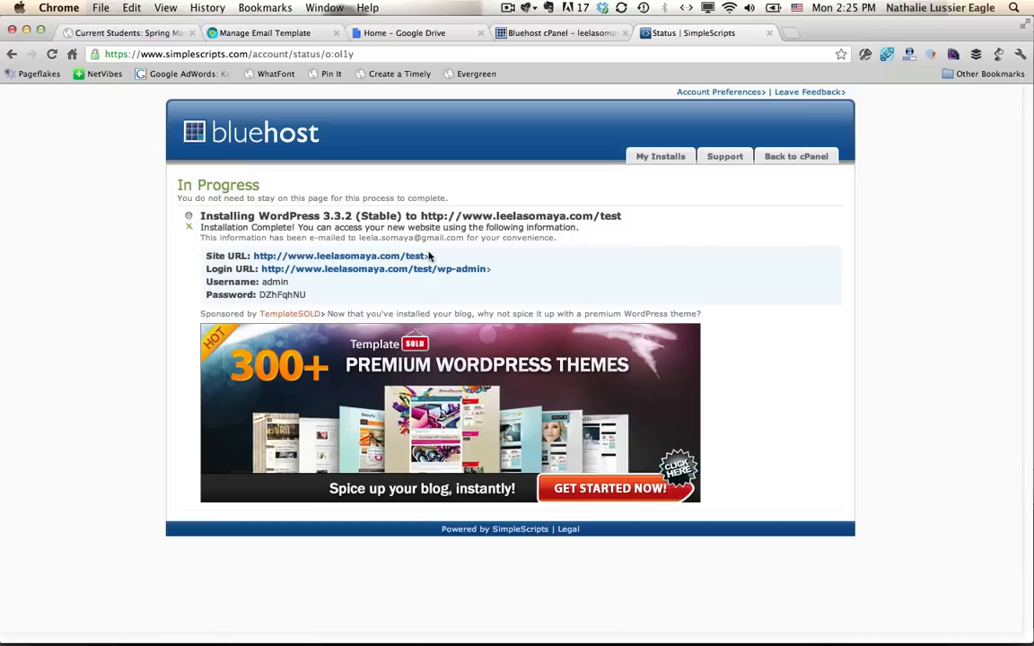
Step: Open the newly installed site at leelasomaya.com/test
{"action": "left_click", "coordinate": [337, 256]}
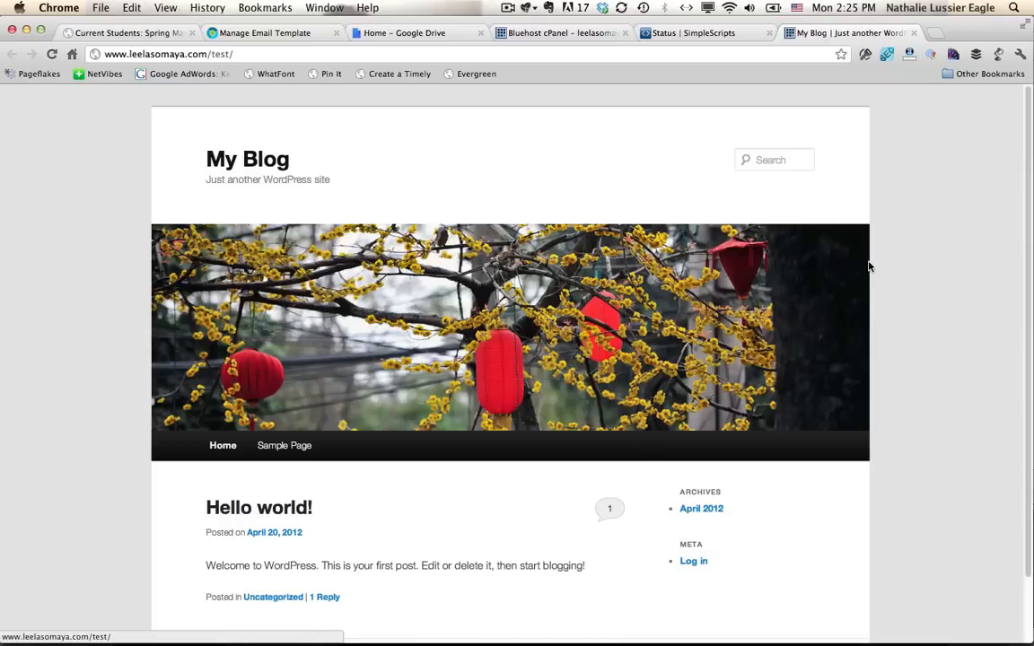
Step: Scroll through the new My Blog homepage
{"action": "scroll", "scroll_direction": "down", "scroll_amount": 3}
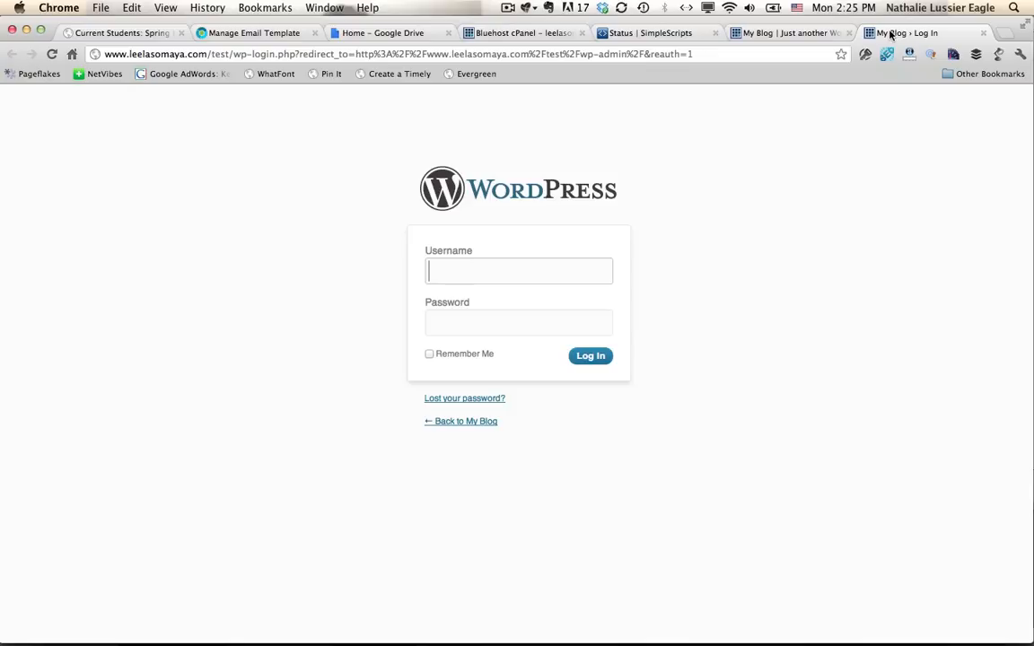
Step: Log in as admin, check the blog tab, then return to the Dashboard
{"action": "type", "text": "admin"}
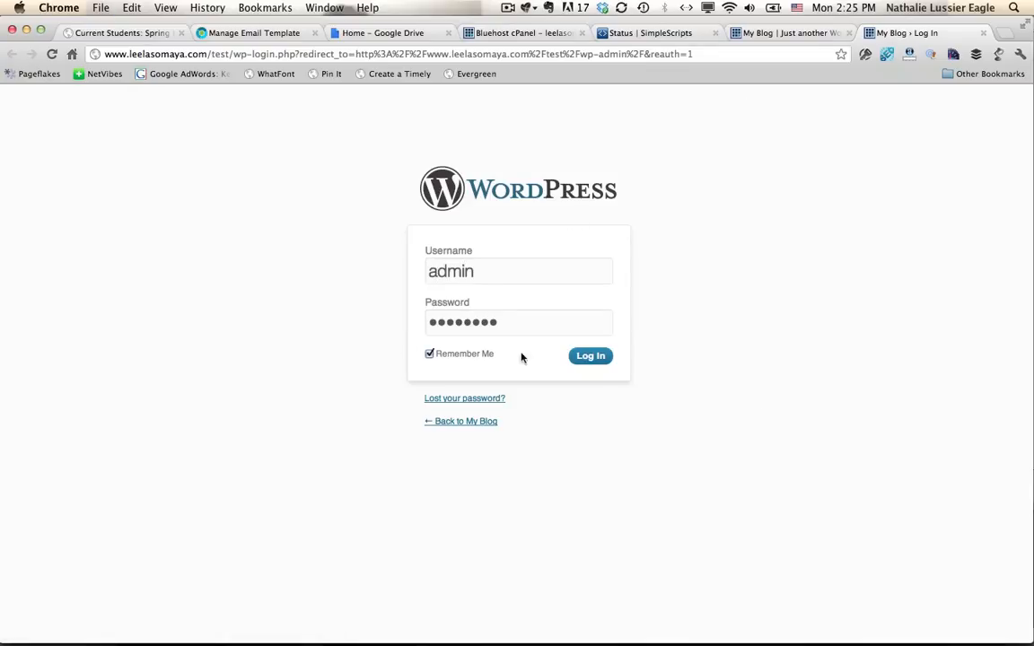
{"action": "left_click", "coordinate": [590, 356]}
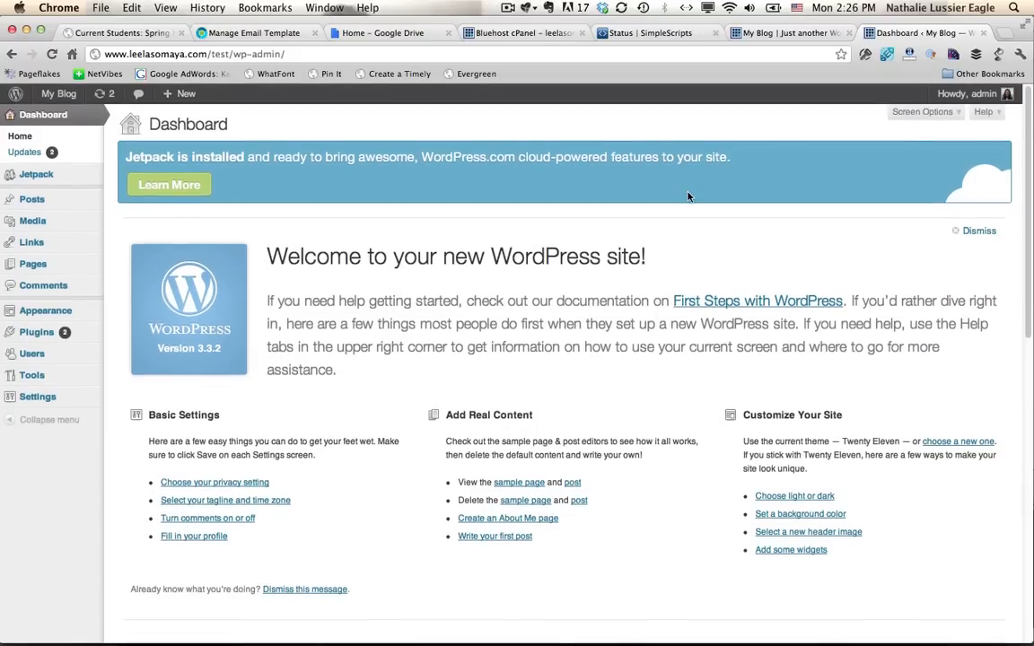
{"action": "left_click", "coordinate": [789, 33]}
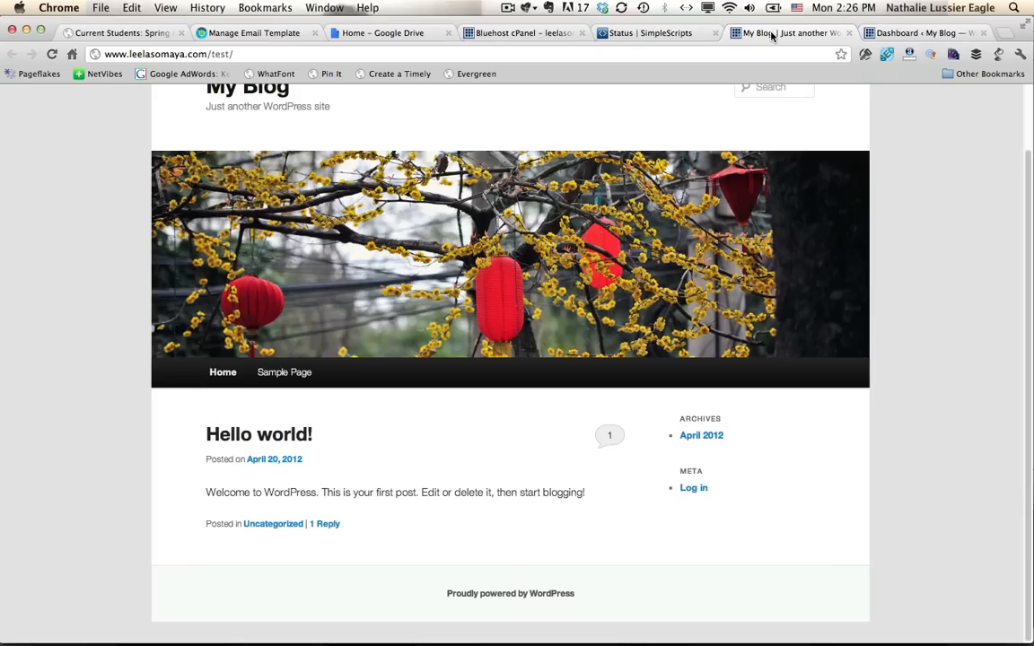
{"action": "scroll", "scroll_direction": "up", "scroll_amount": 3}
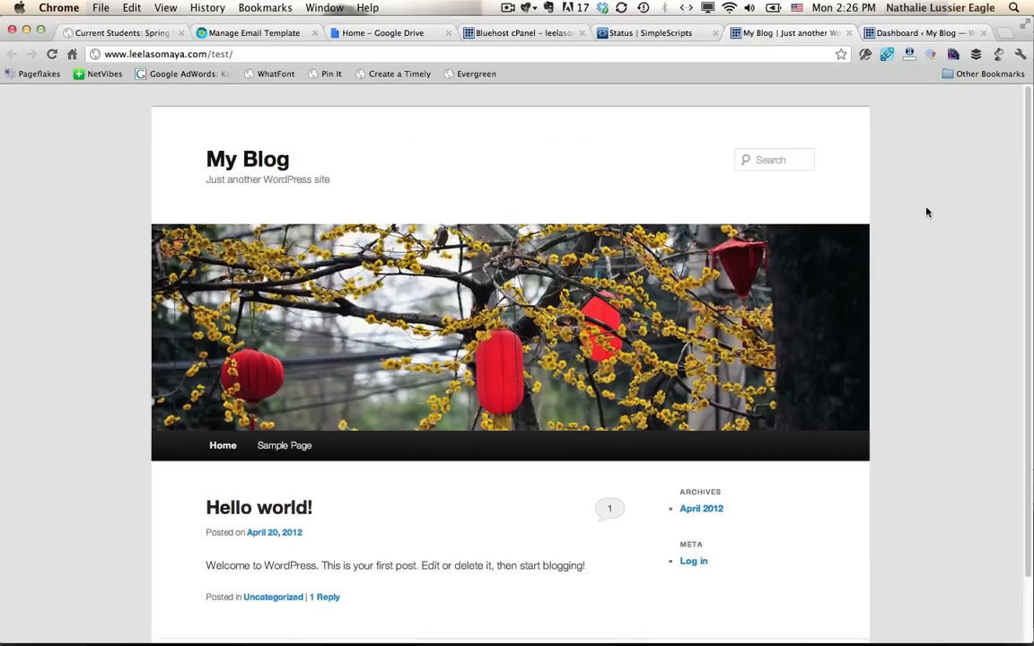
{"action": "mouse_move", "coordinate": [895, 145]}
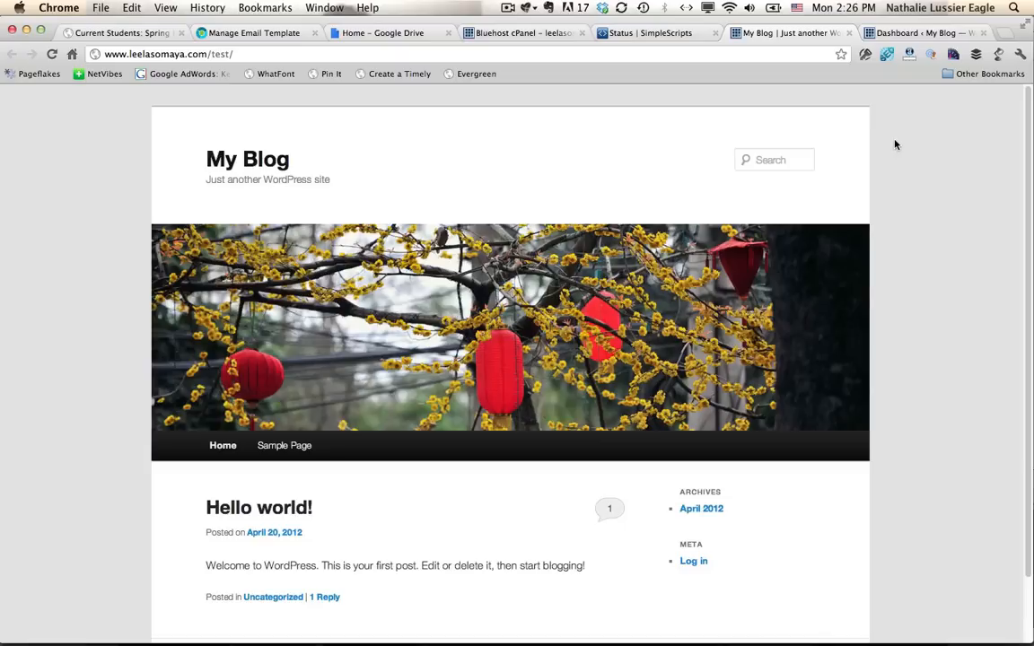
{"action": "mouse_move", "coordinate": [663, 164]}
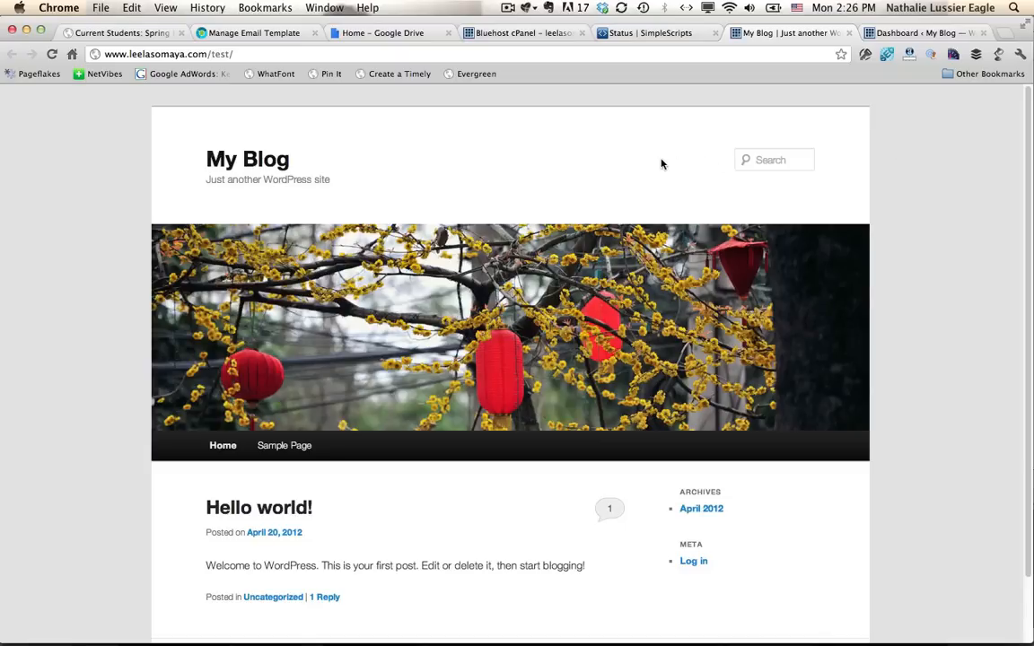
{"action": "mouse_move", "coordinate": [577, 115]}
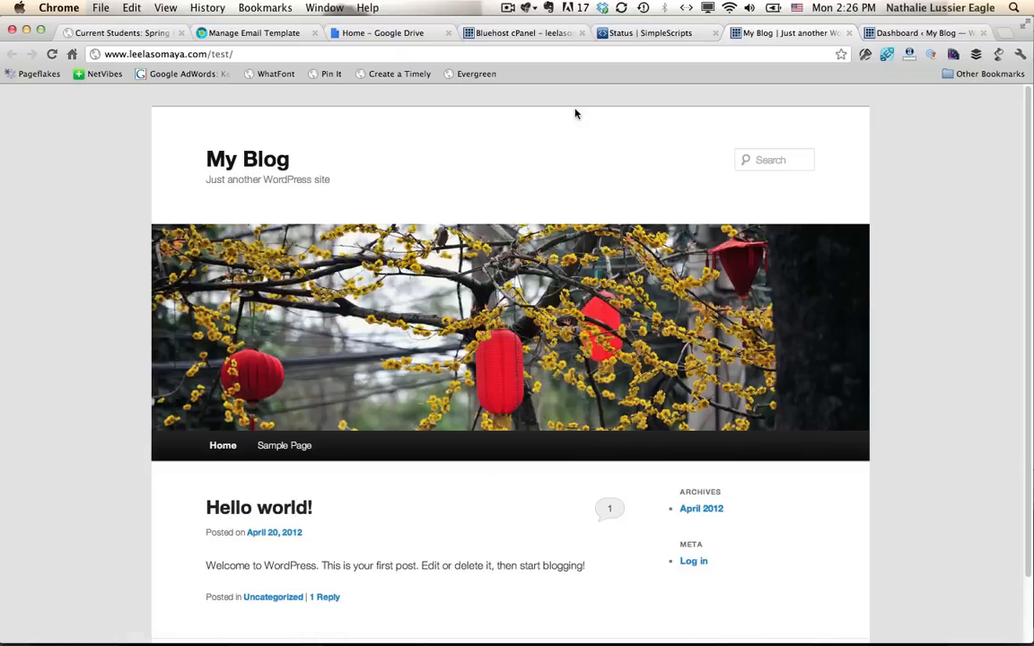
{"action": "left_click", "coordinate": [916, 33]}
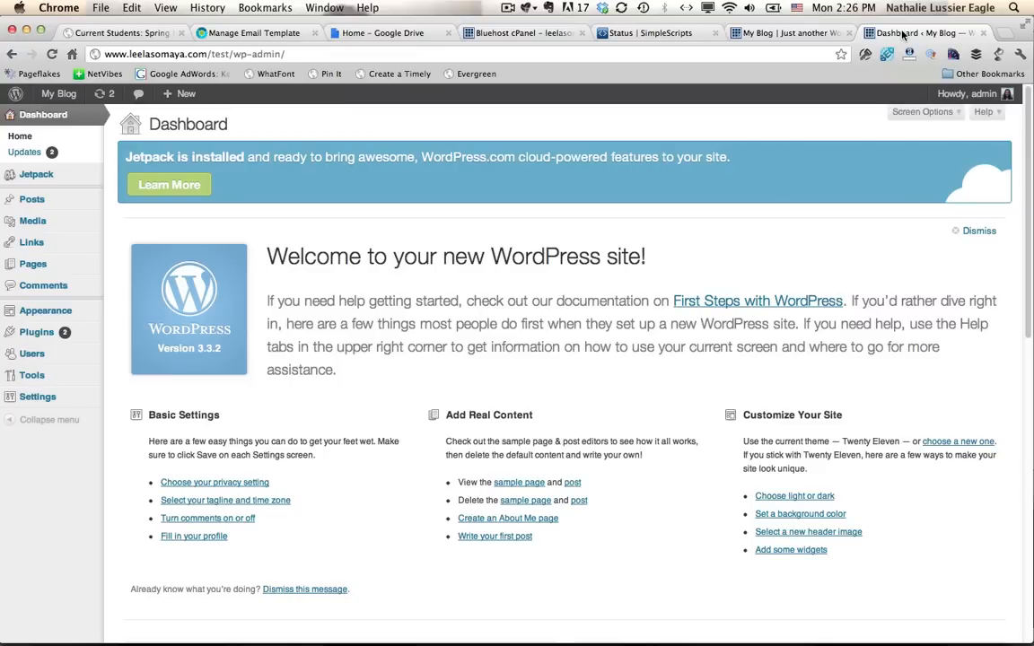